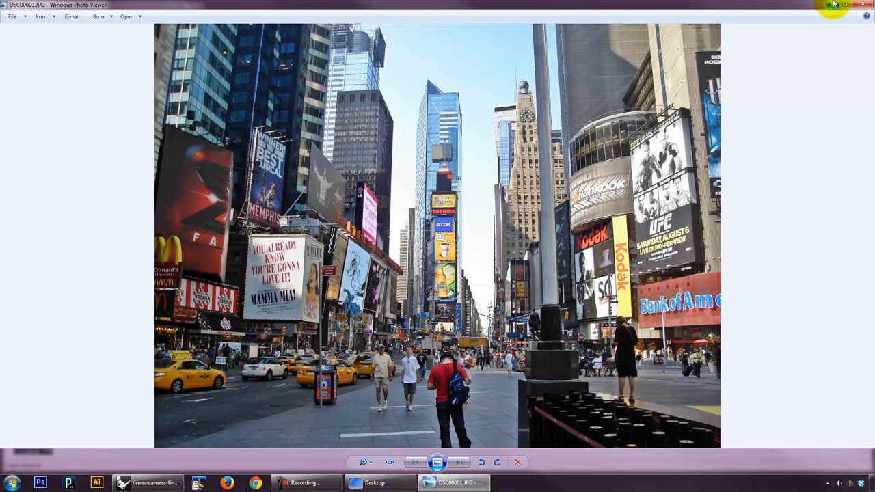
mouse_move(486, 315)
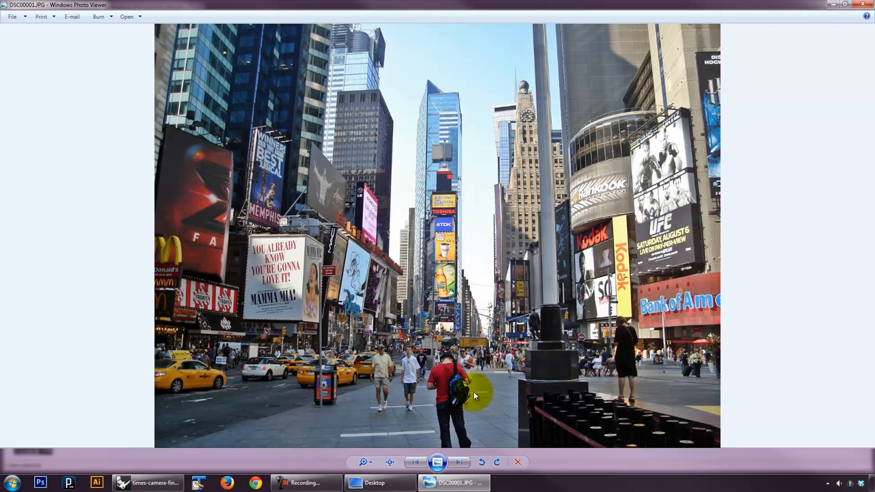
mouse_move(526, 374)
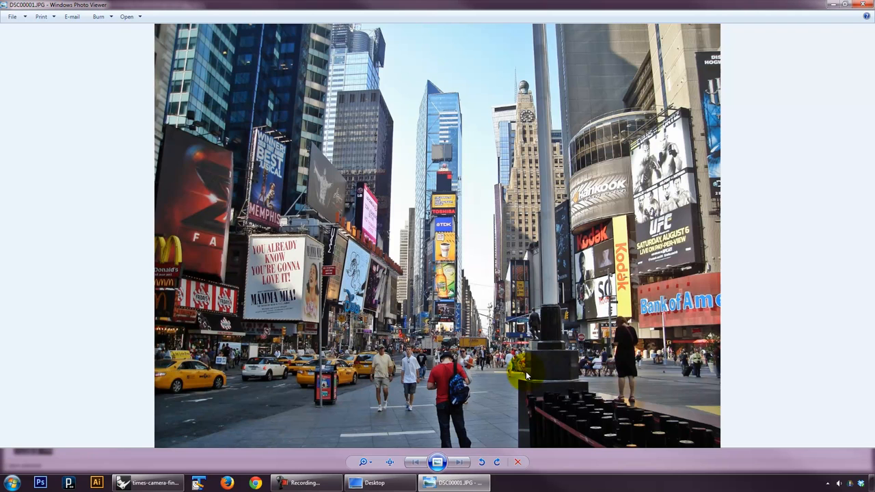
mouse_move(495, 230)
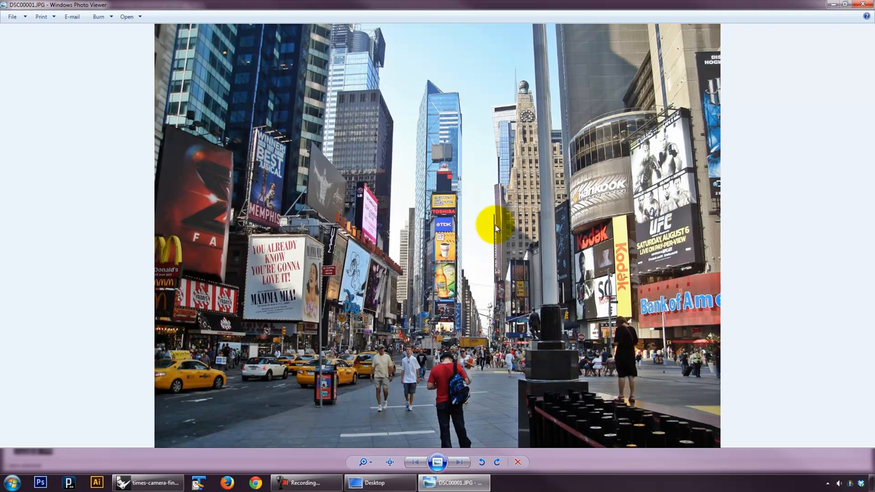
mouse_move(552, 262)
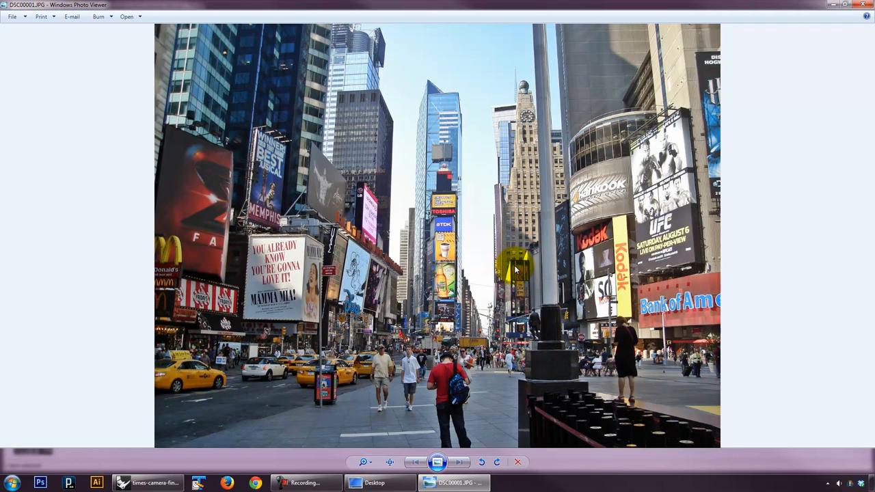
mouse_move(514, 267)
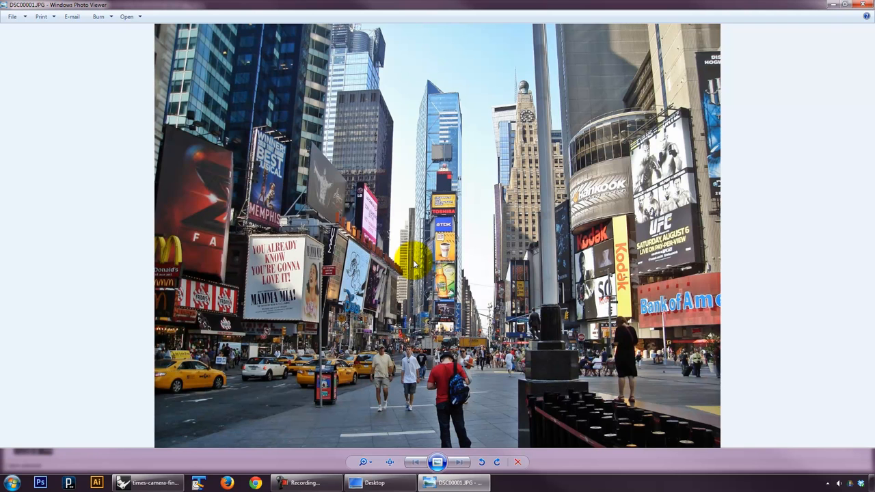
mouse_move(664, 34)
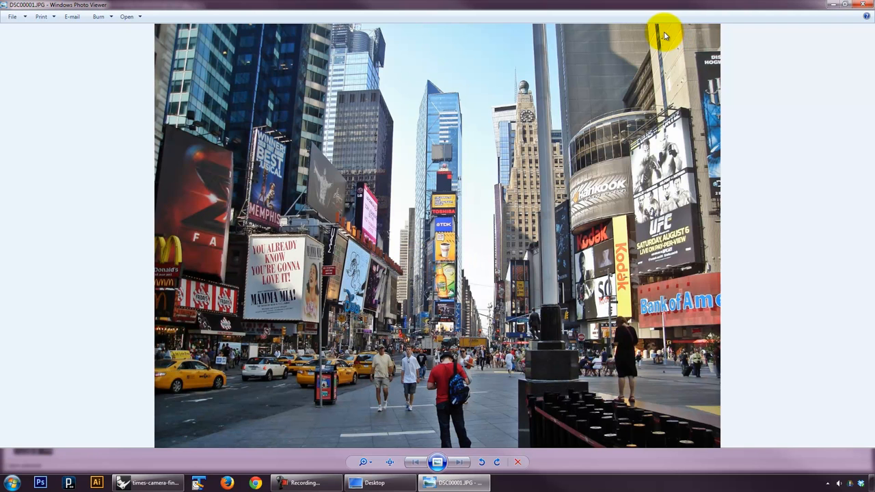
mouse_move(476, 306)
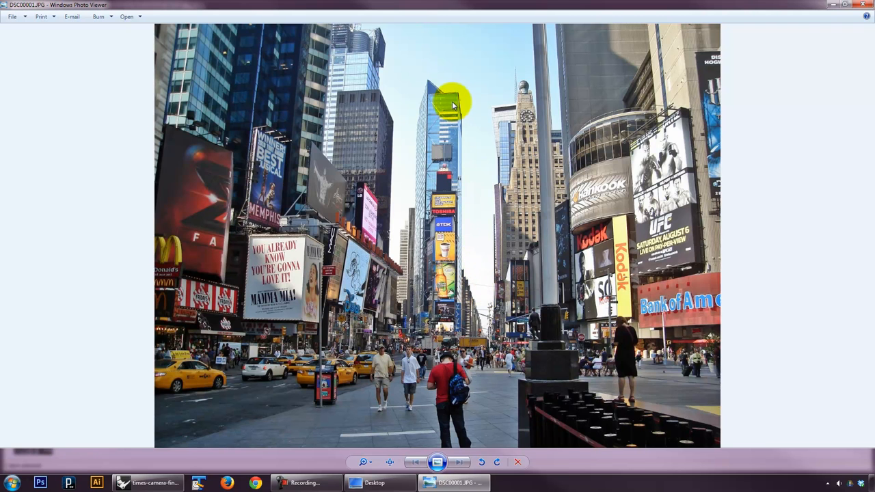
mouse_move(380, 97)
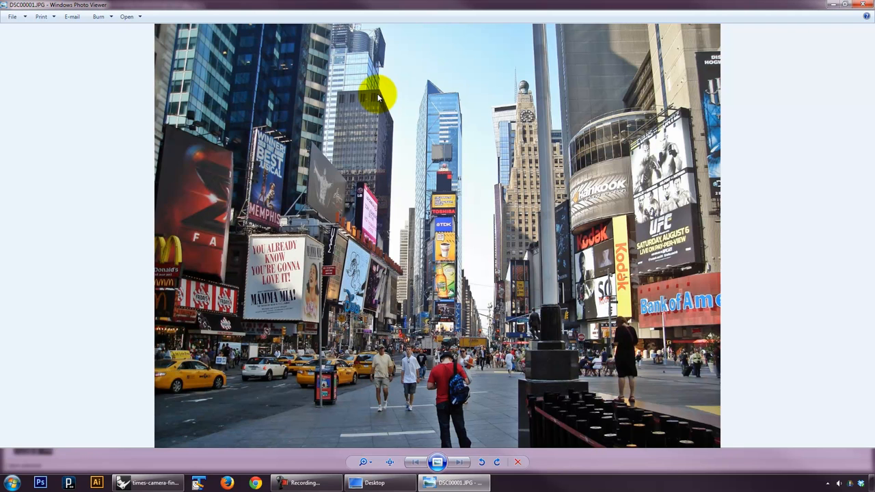
mouse_move(390, 116)
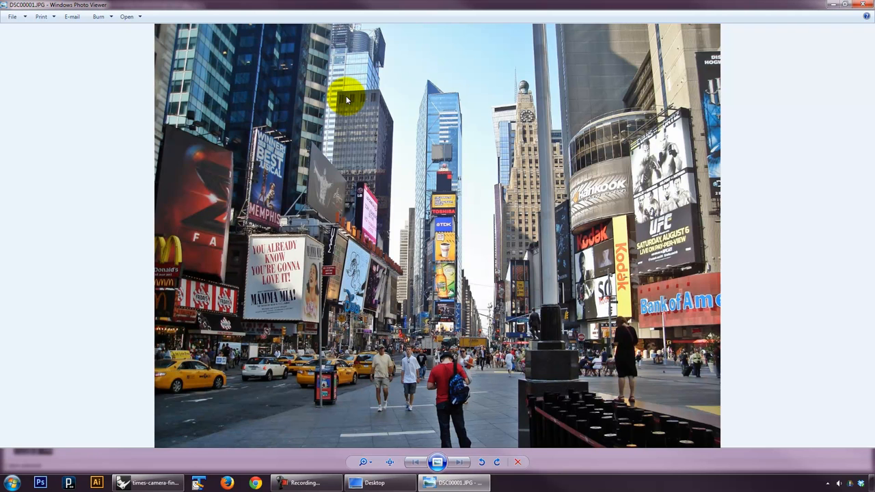
mouse_move(408, 167)
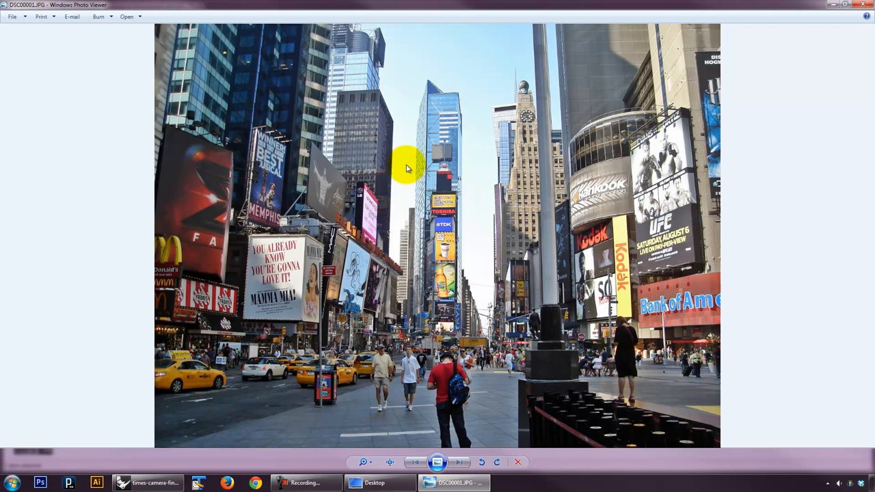
mouse_move(445, 202)
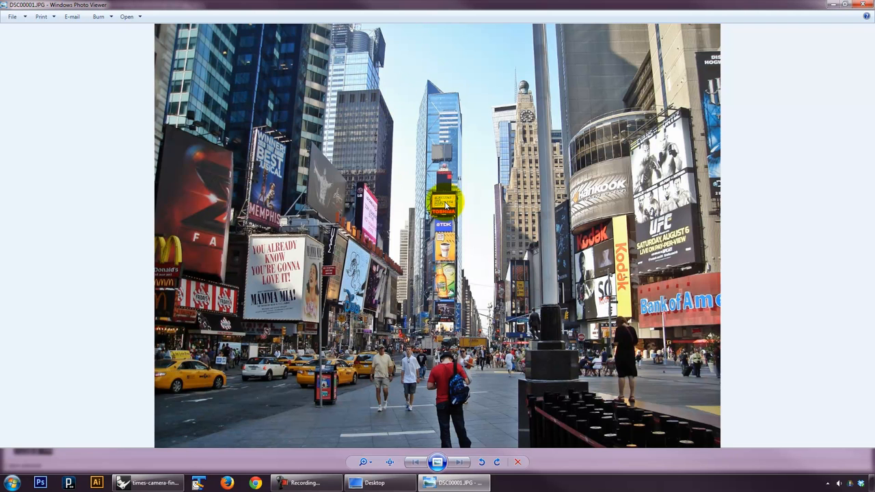
mouse_move(479, 227)
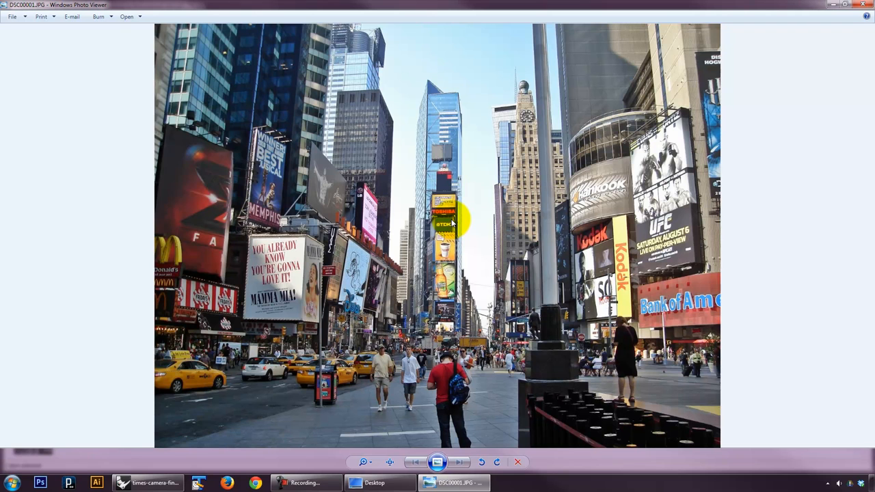
mouse_move(330, 257)
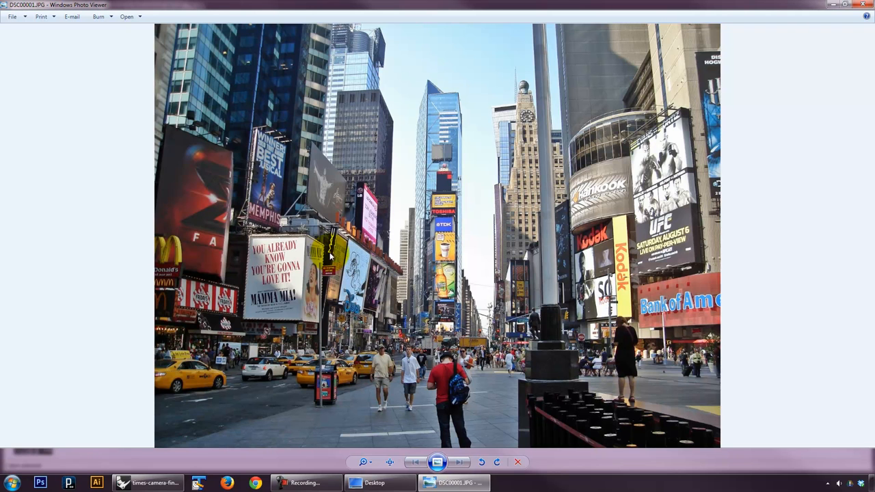
mouse_move(314, 308)
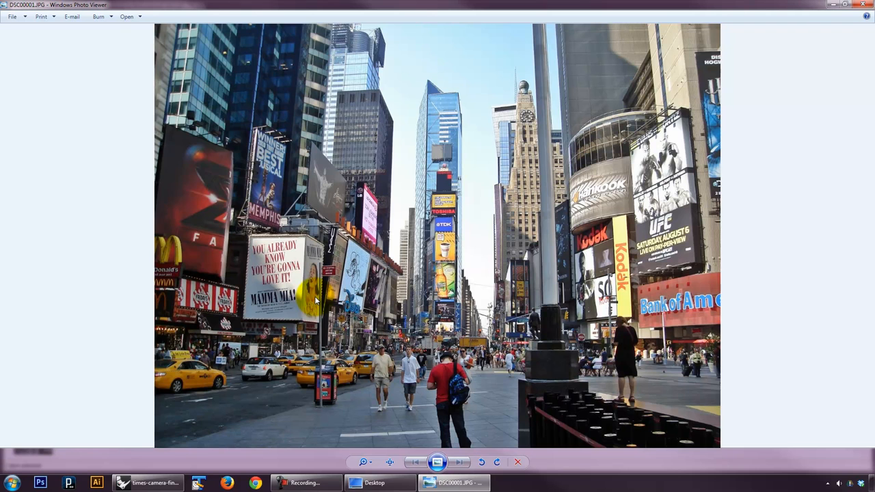
mouse_move(321, 309)
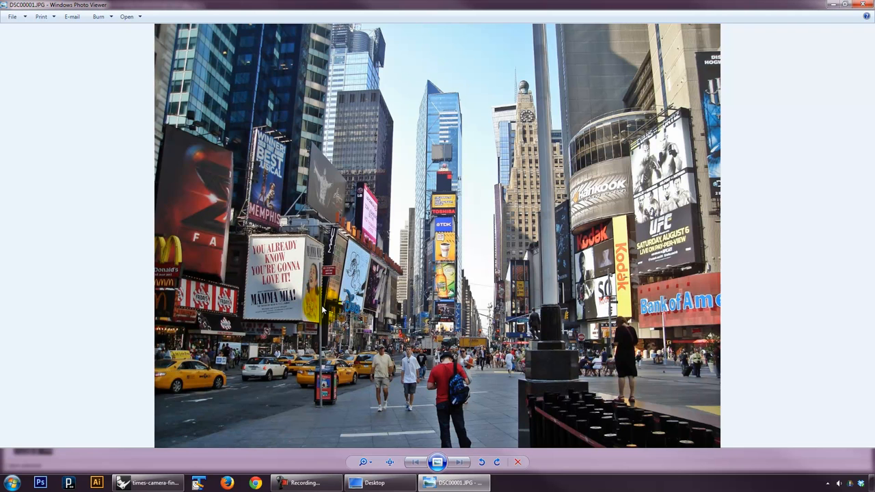
mouse_move(259, 424)
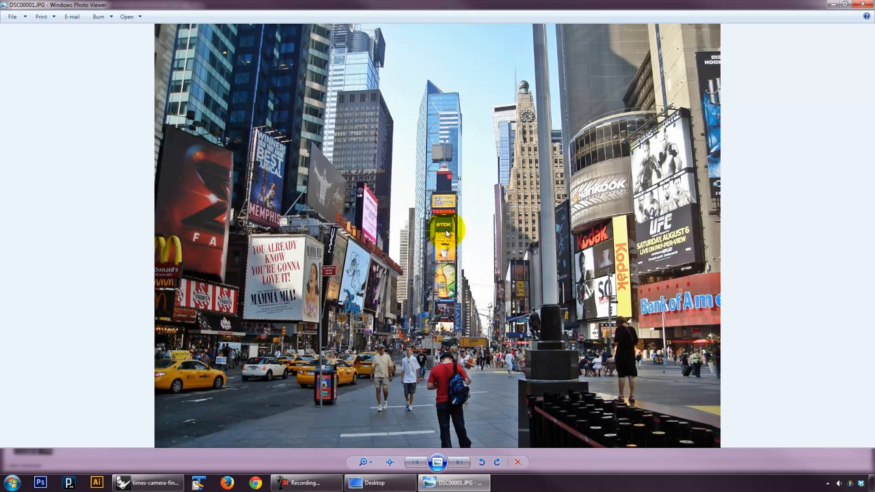
mouse_move(718, 144)
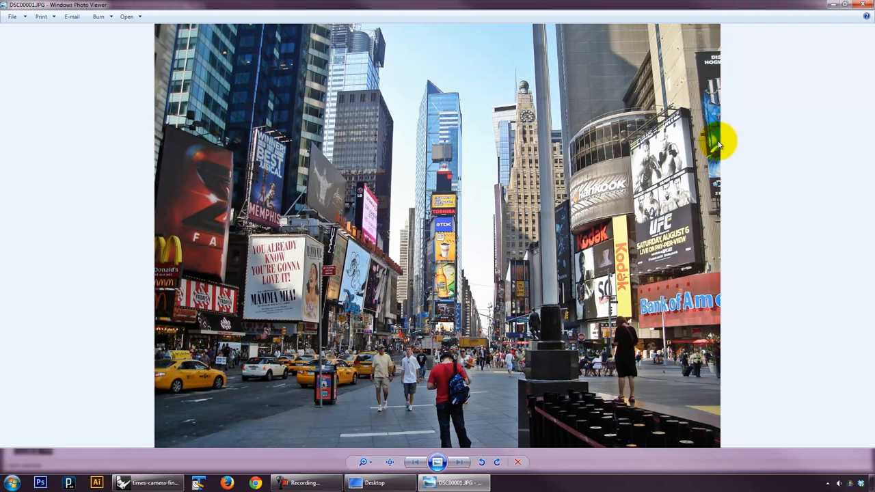
mouse_move(653, 198)
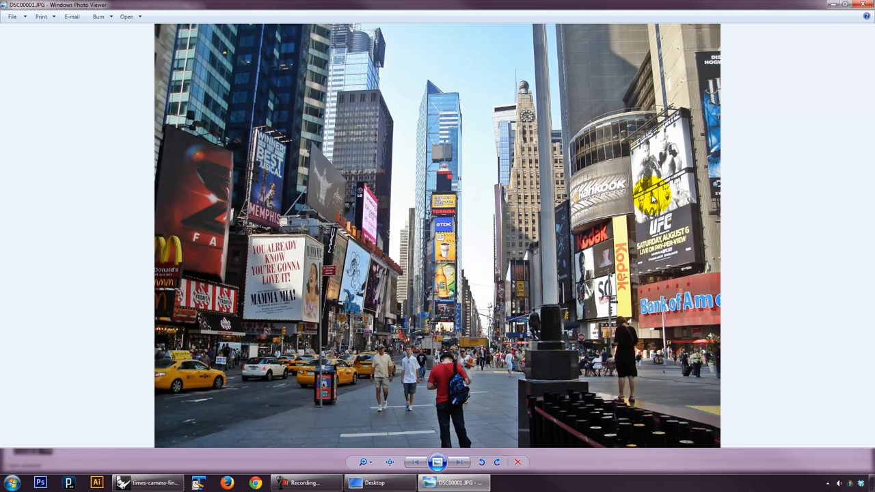
mouse_move(648, 216)
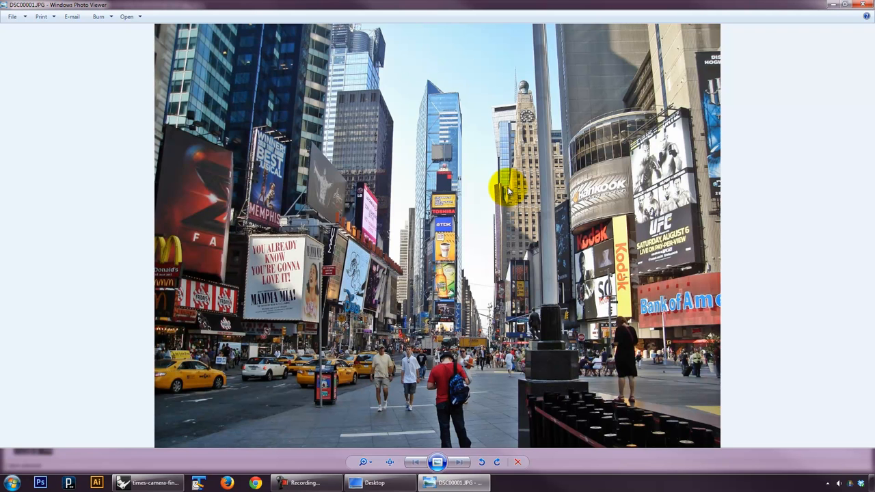
mouse_move(156, 460)
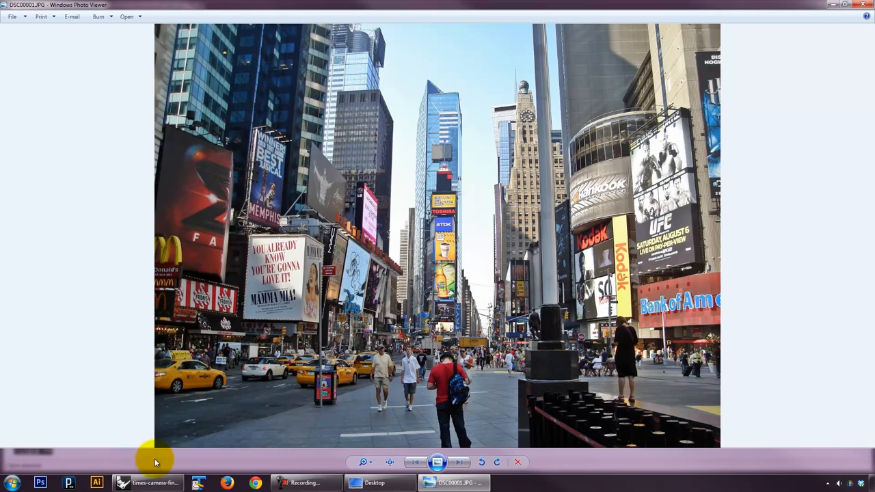
Step: Bring the Times Square model window to the front, replacing the photo
left_click(148, 482)
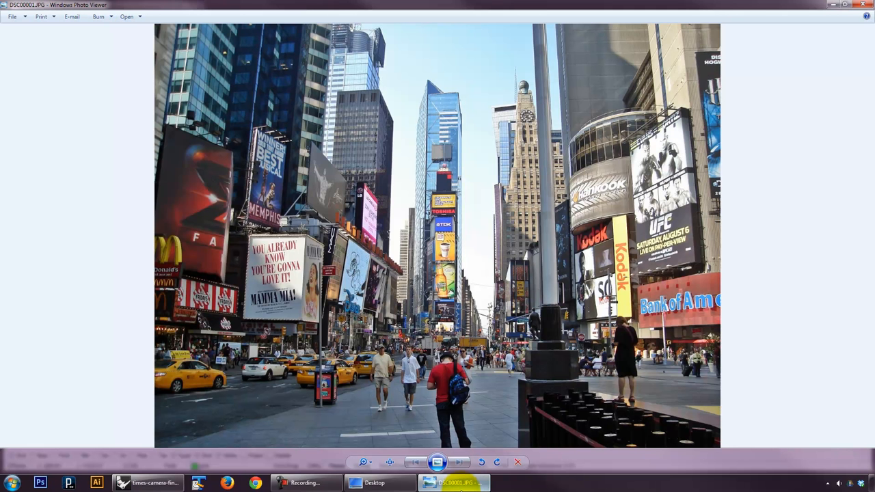
left_click(148, 484)
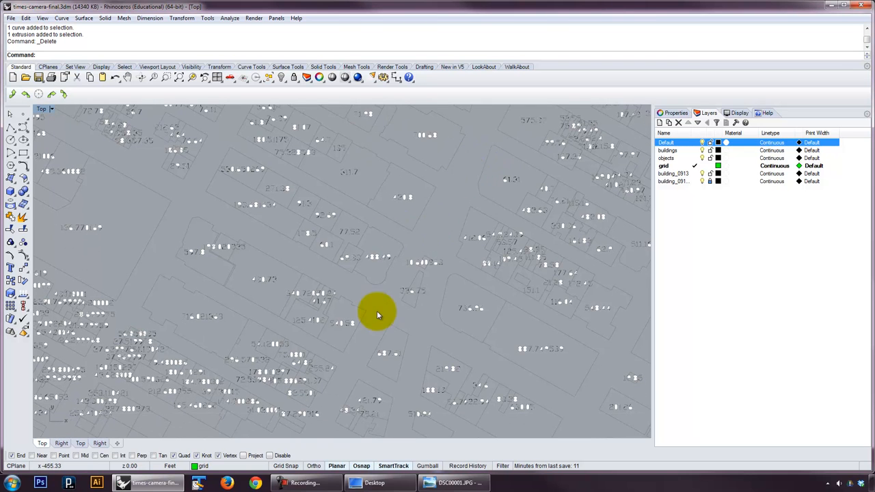
mouse_move(419, 283)
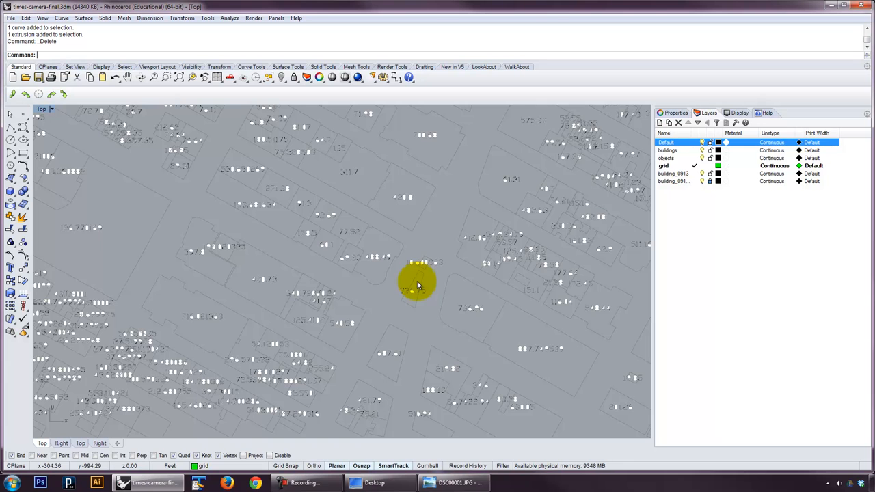
mouse_move(445, 290)
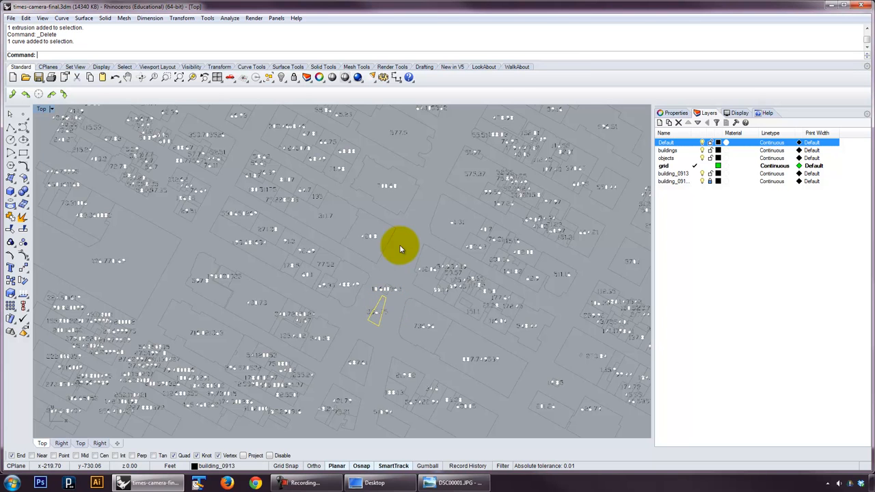
mouse_move(386, 308)
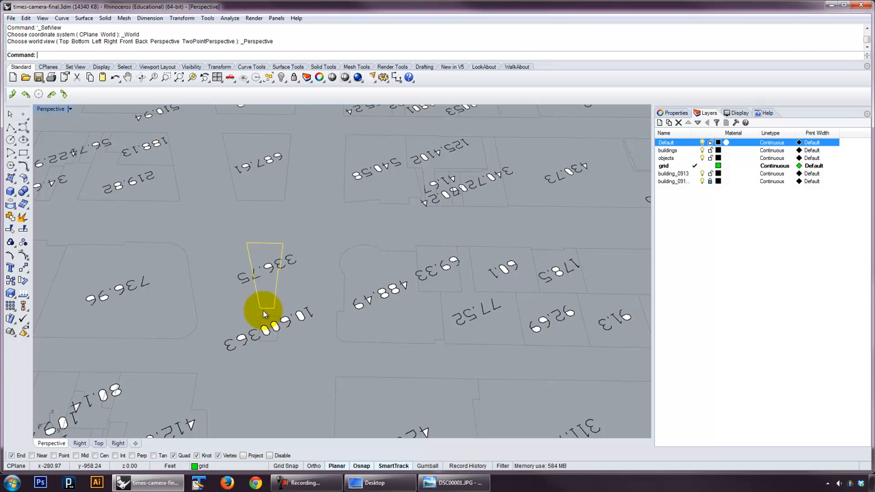
mouse_move(265, 313)
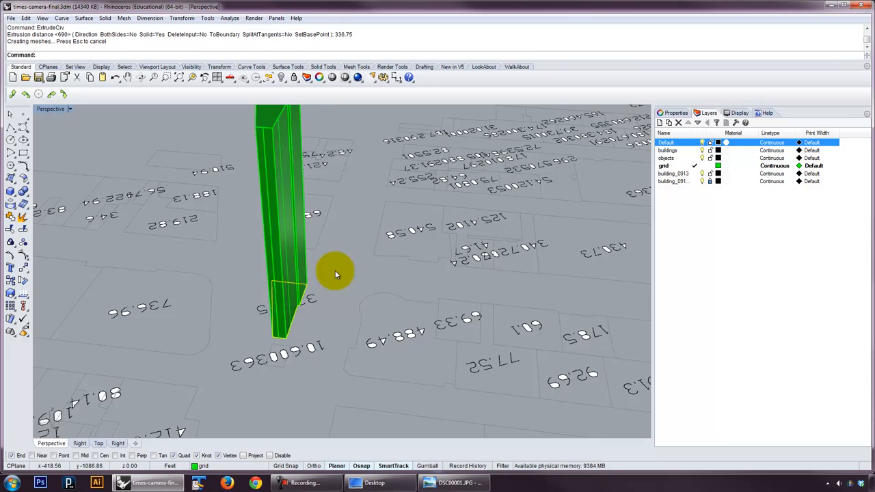
Step: Check the tall extrusion from afar and assign it to the 'buildings' layer
left_click_drag(335, 274, 358, 249)
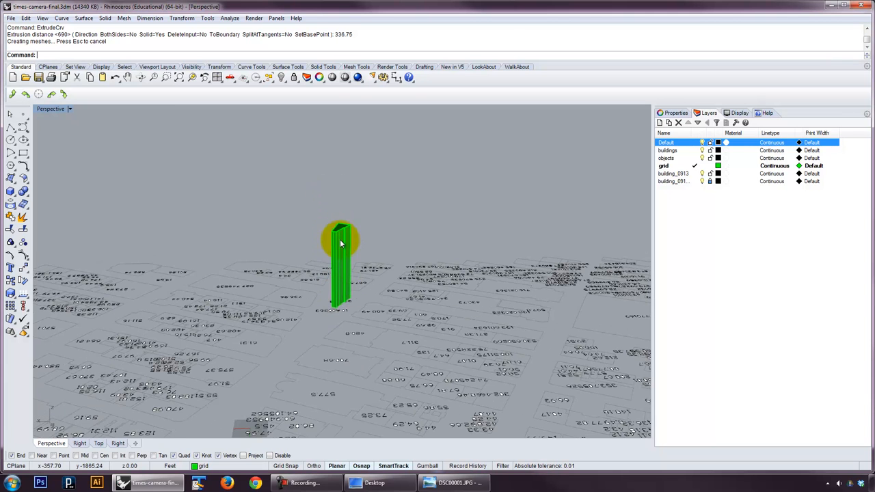
mouse_move(345, 309)
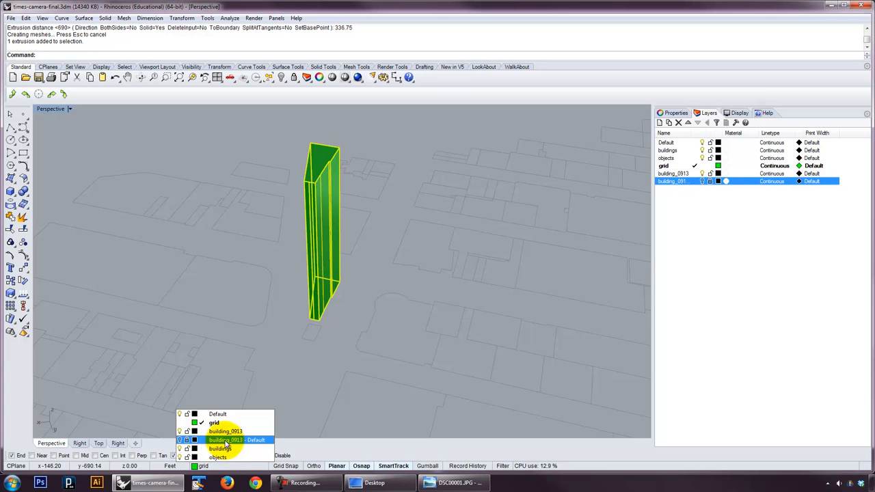
left_click(220, 449)
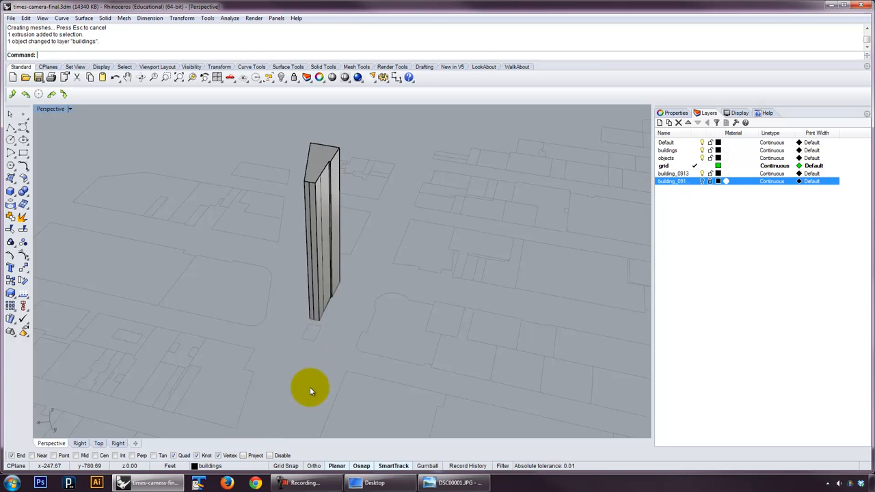
Step: Draw a polyline along the street edge from the corner
left_click_drag(312, 390, 394, 327)
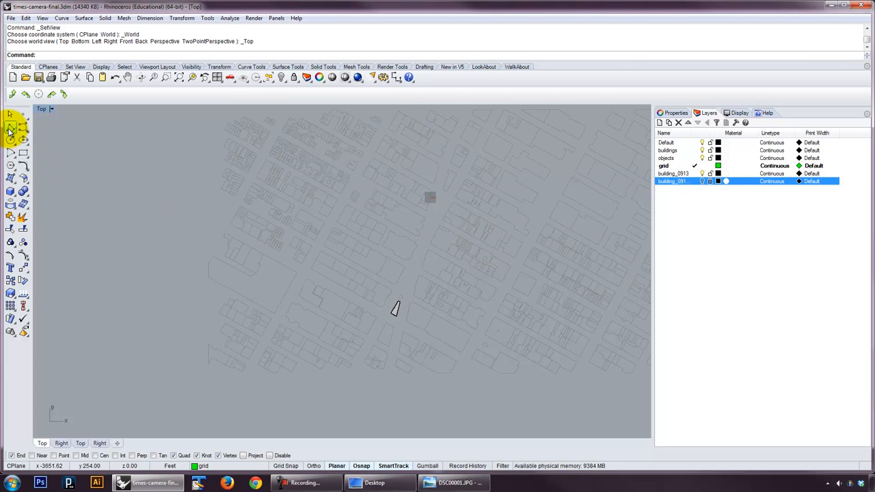
left_click(11, 128)
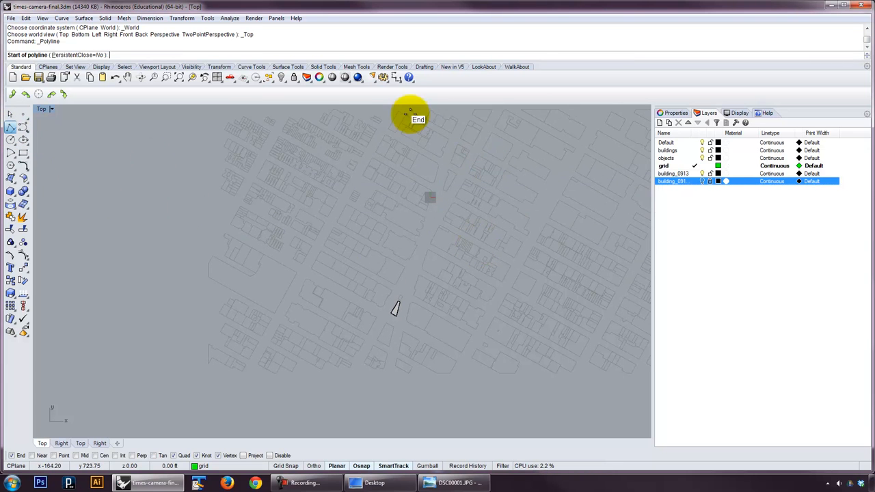
left_click(410, 109)
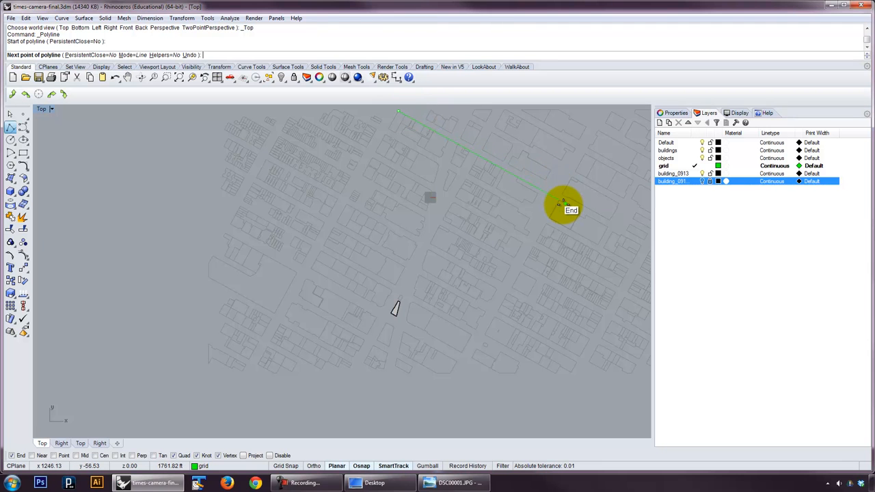
left_click(563, 205)
type("Offset")
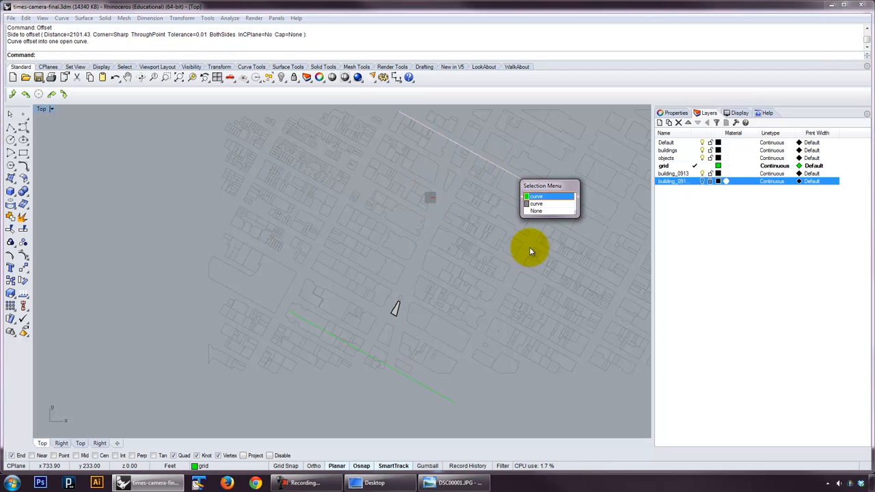
Step: Loft the street line and its offset copy with Straight sections into a ground surface
left_click(536, 197)
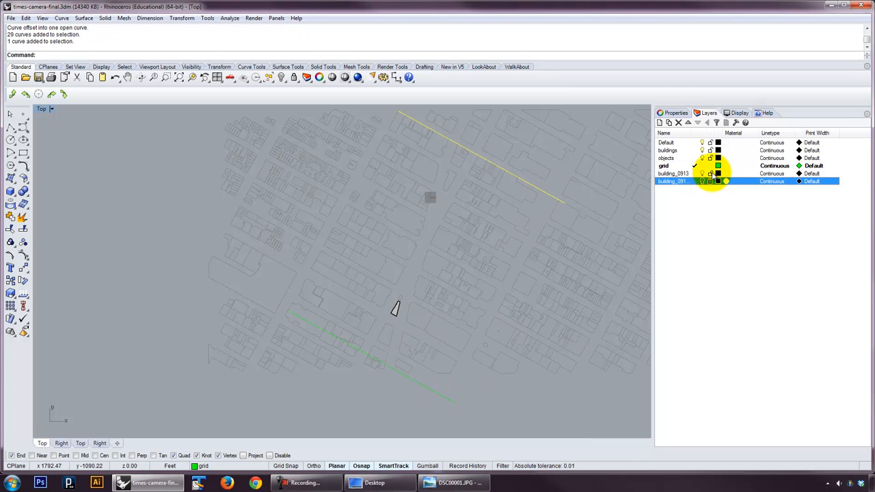
left_click(673, 173)
type("Loft")
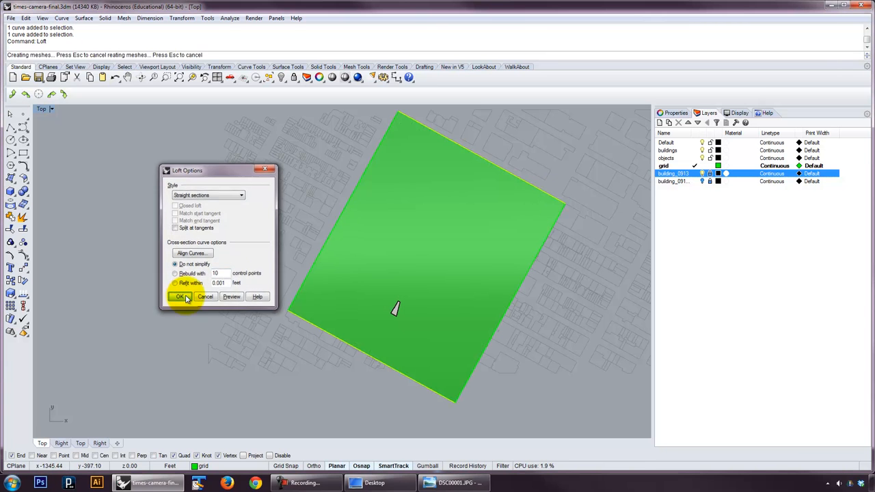
left_click(180, 295)
type("Contour")
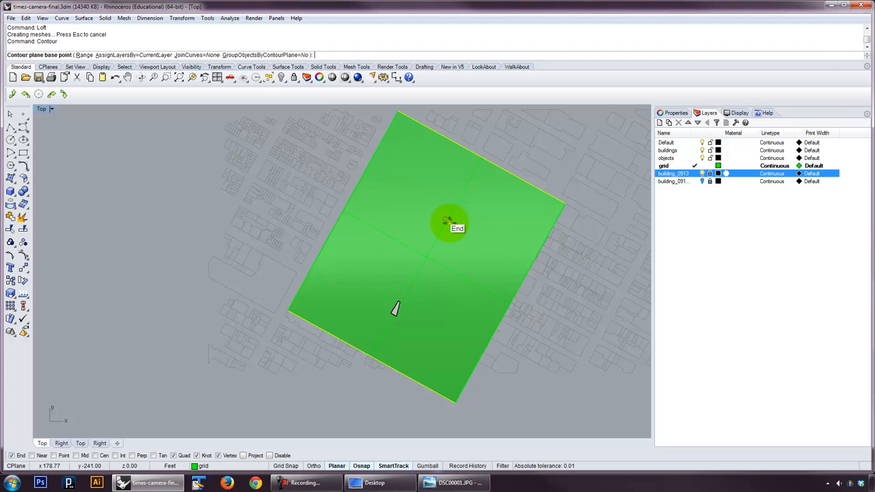
mouse_move(457, 403)
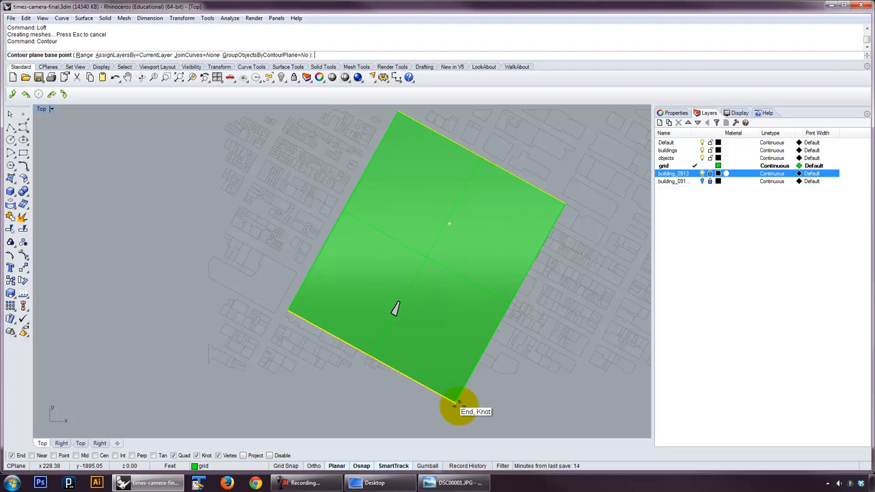
Step: Contour the ground surface from its corner along the edge at 20-unit spacing
left_click(458, 403)
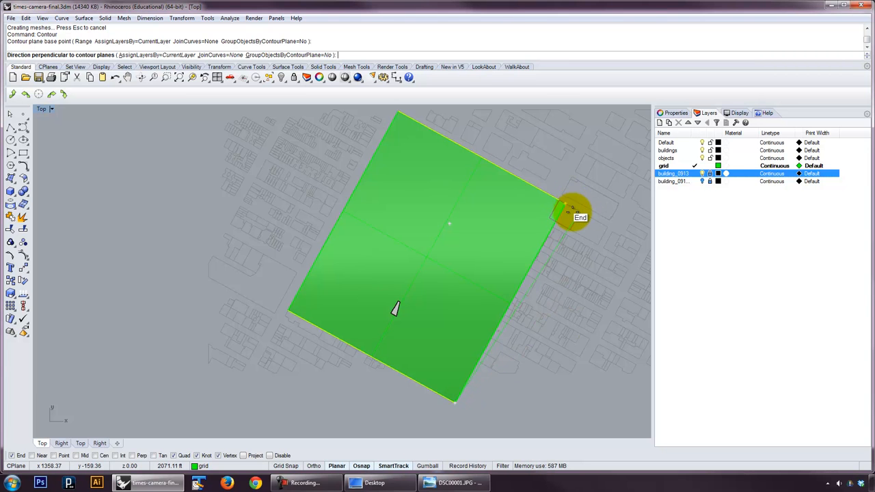
left_click(562, 205)
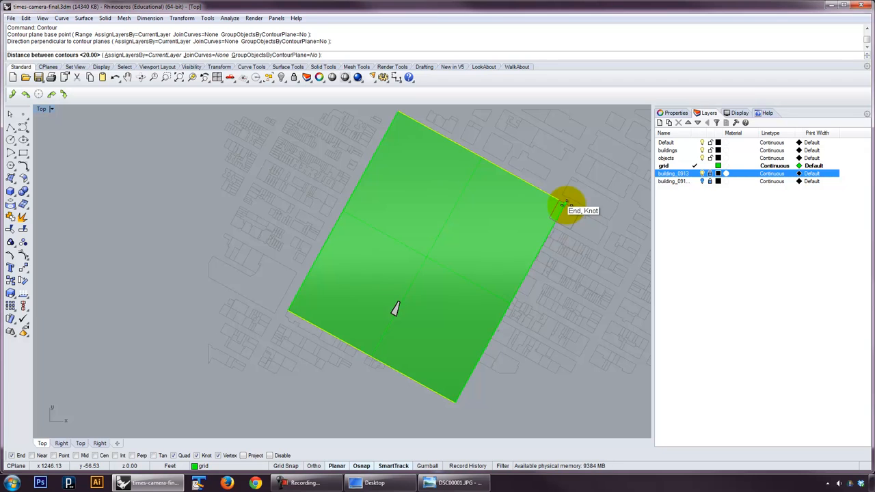
left_click(560, 205)
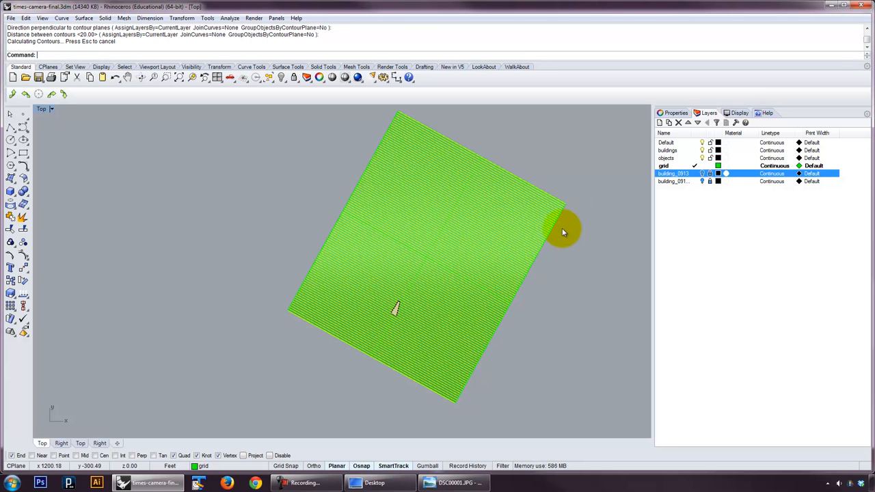
left_click(564, 231)
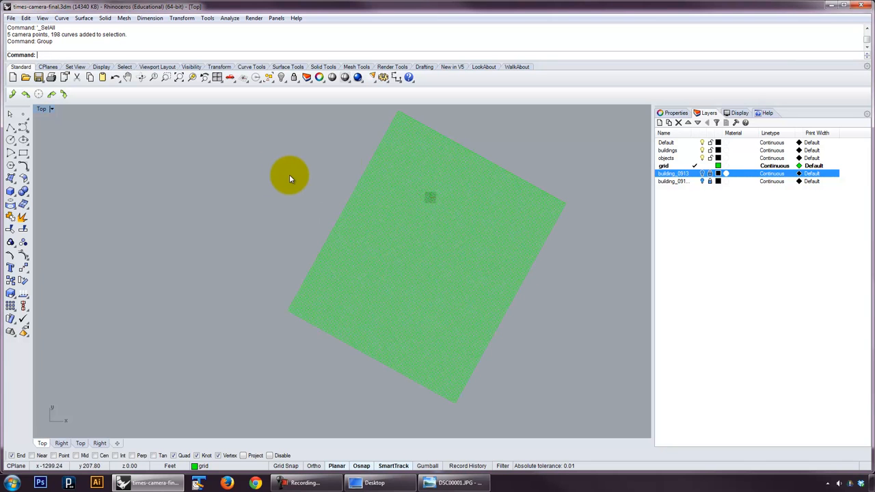
mouse_move(571, 176)
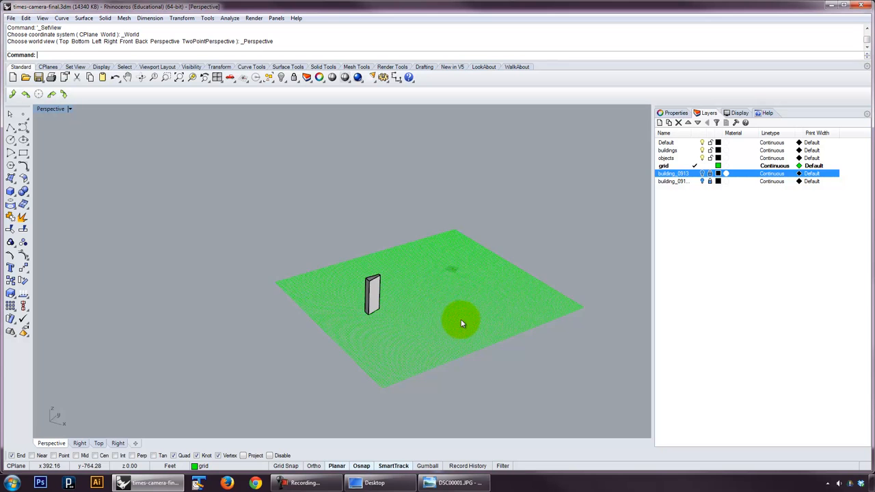
Step: Lower the perspective toward street level and turn off the construction grid via Grid
left_click_drag(463, 323, 273, 279)
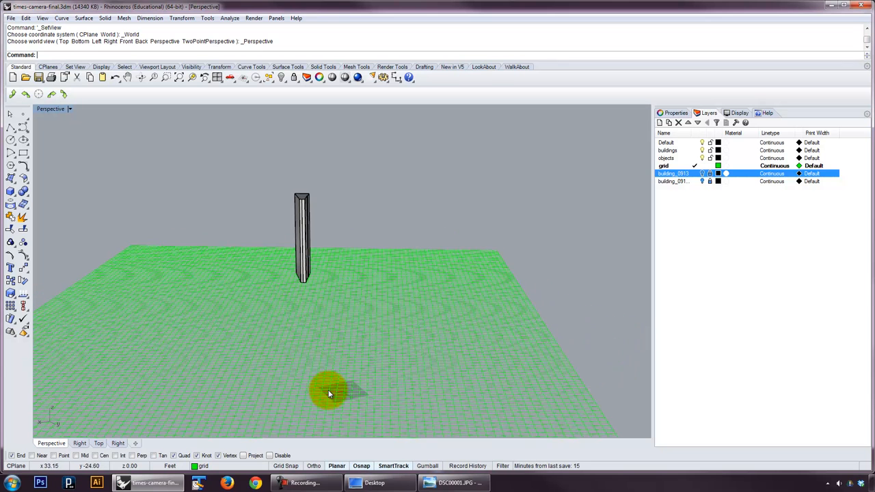
type("Grid")
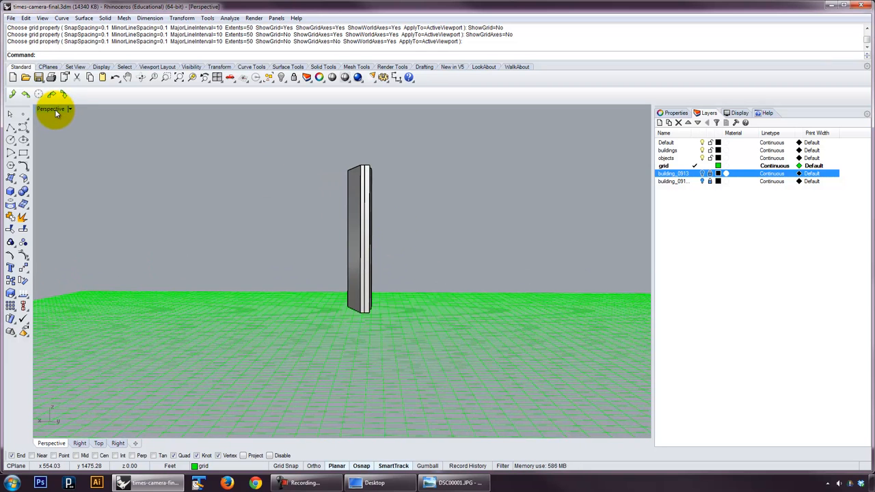
Step: Load DSC00001.JPG as the perspective's greyscale wallpaper and edit the camera lens length
left_click(52, 109)
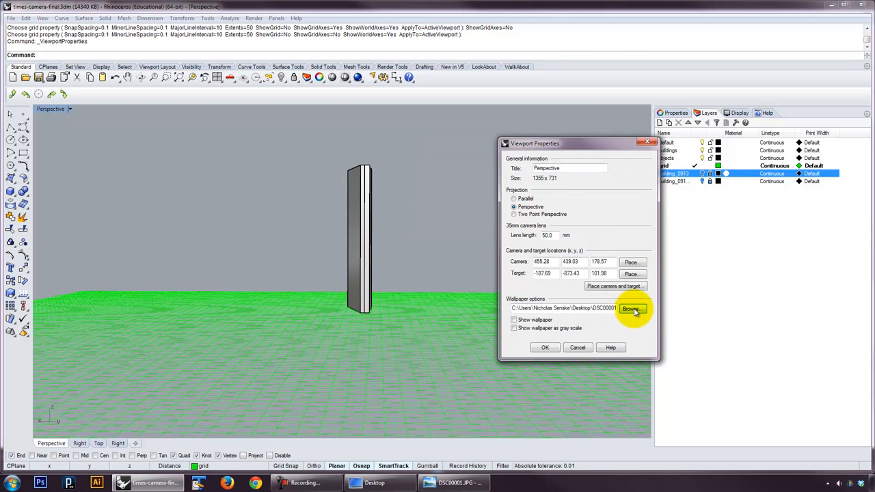
left_click(630, 309)
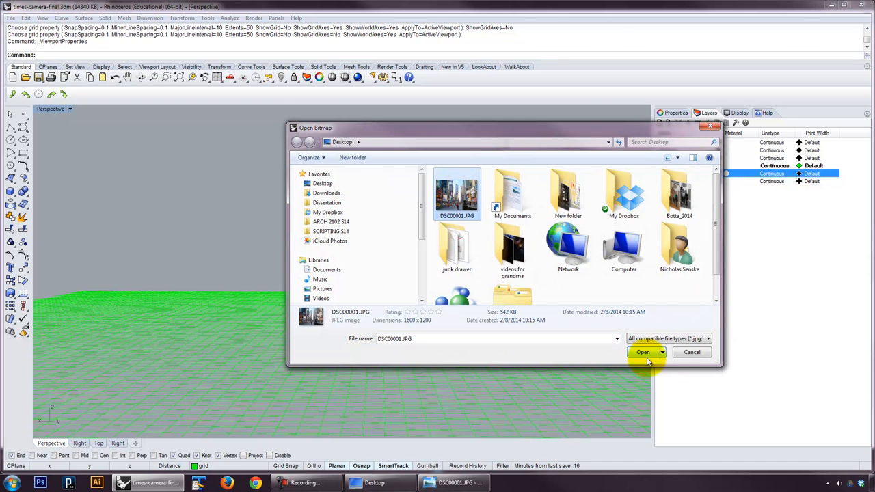
left_click(642, 352)
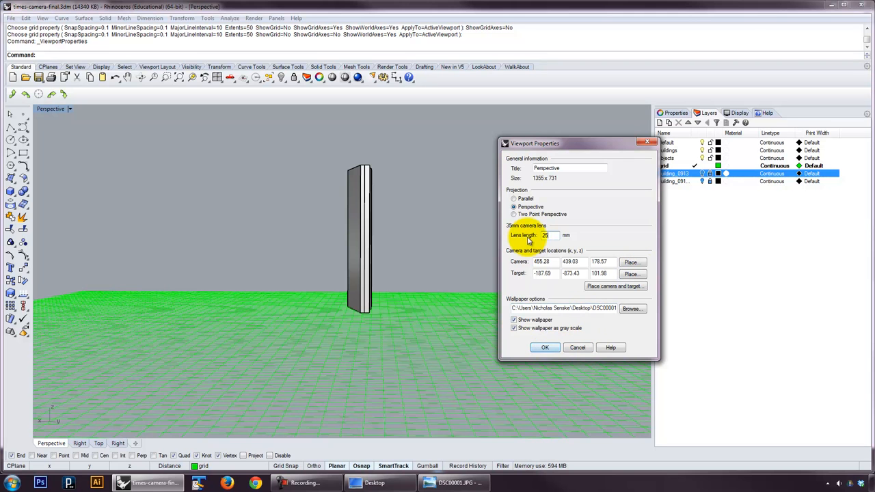
left_click(544, 347)
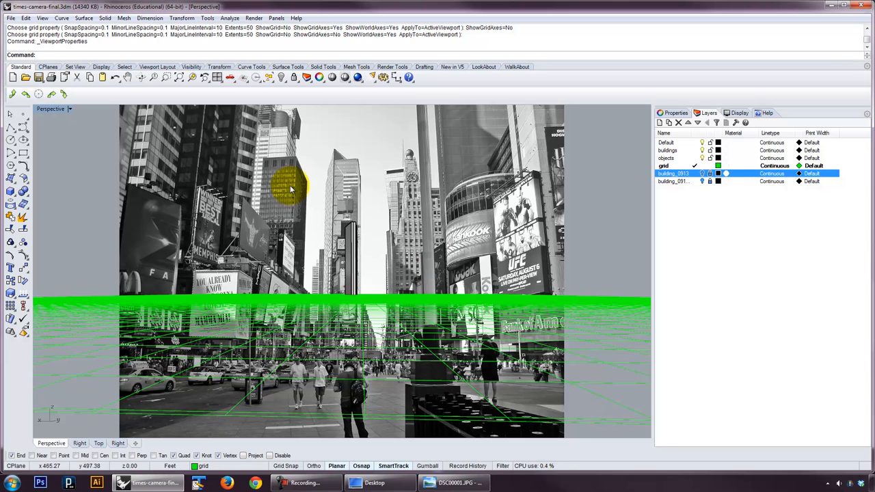
mouse_move(499, 167)
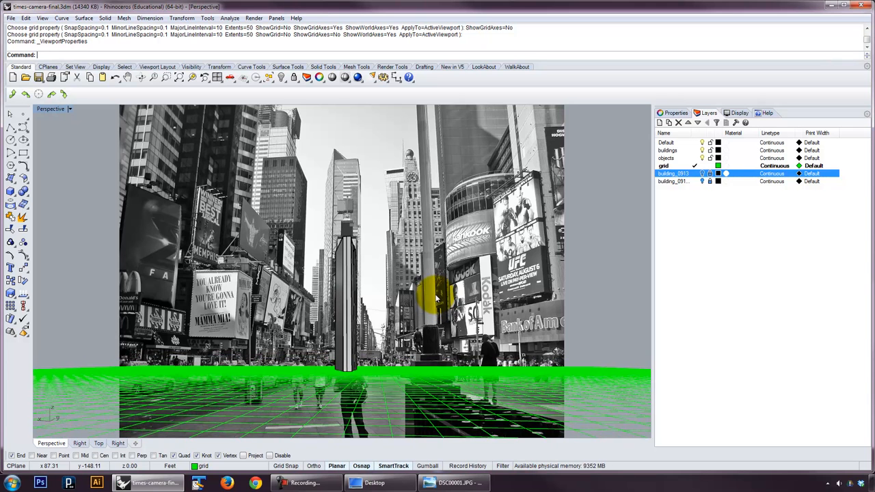
mouse_move(516, 376)
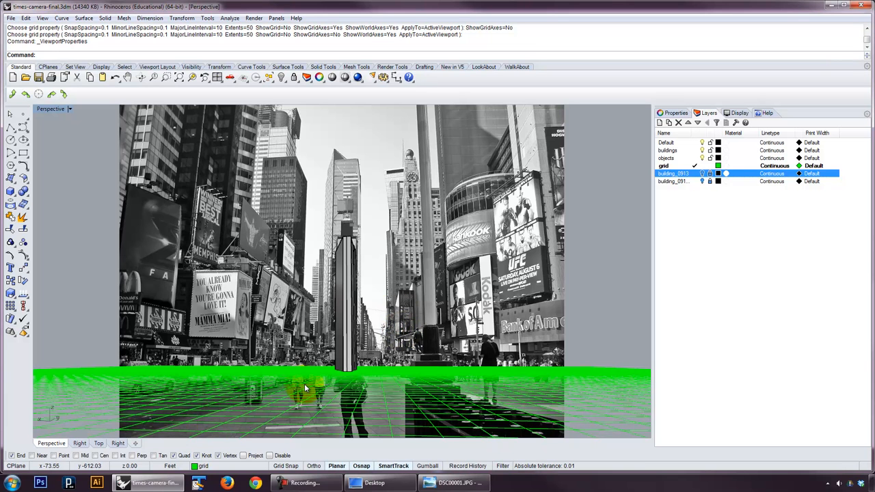
mouse_move(150, 443)
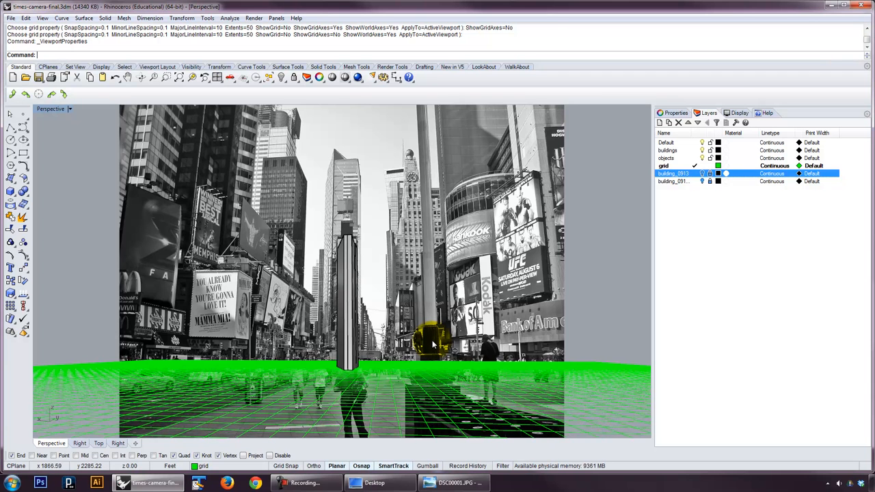
Step: Show the perspective in wireframe and review its camera lens, location and target values
left_click(62, 109)
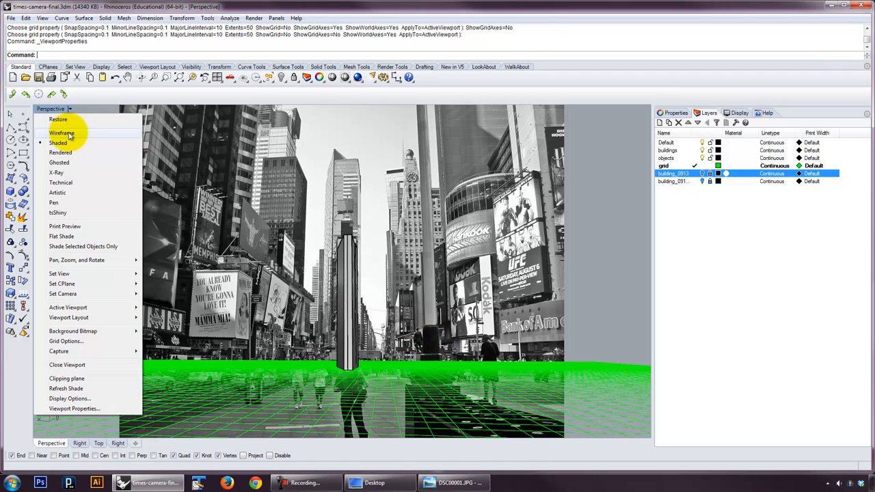
left_click(62, 133)
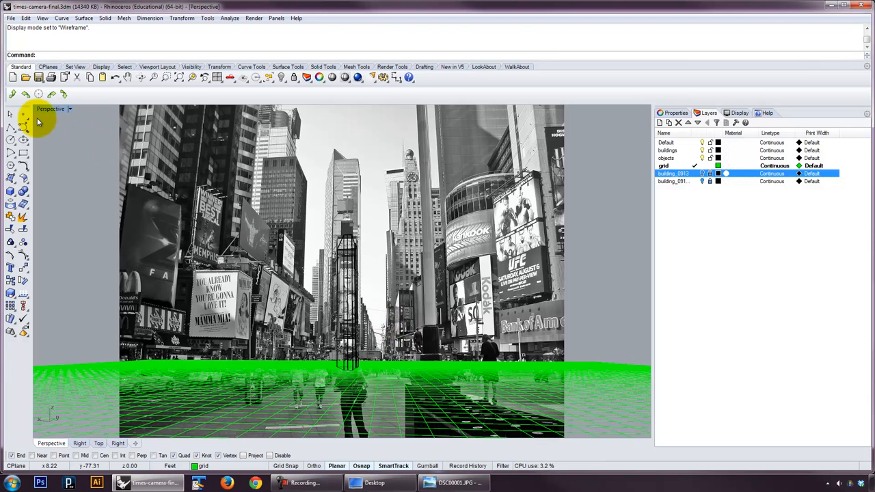
left_click(673, 112)
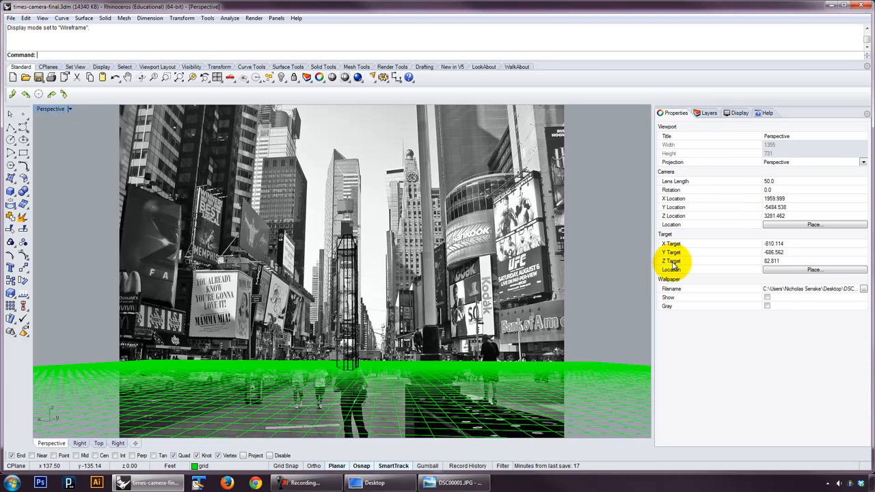
mouse_move(62, 137)
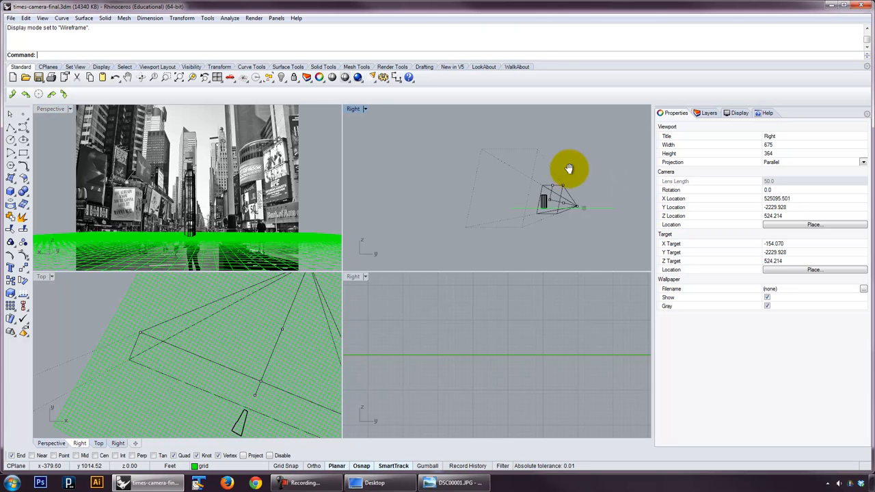
Step: Show the perspective camera in the side views and hide the contour ground curves
left_click_drag(569, 169, 601, 239)
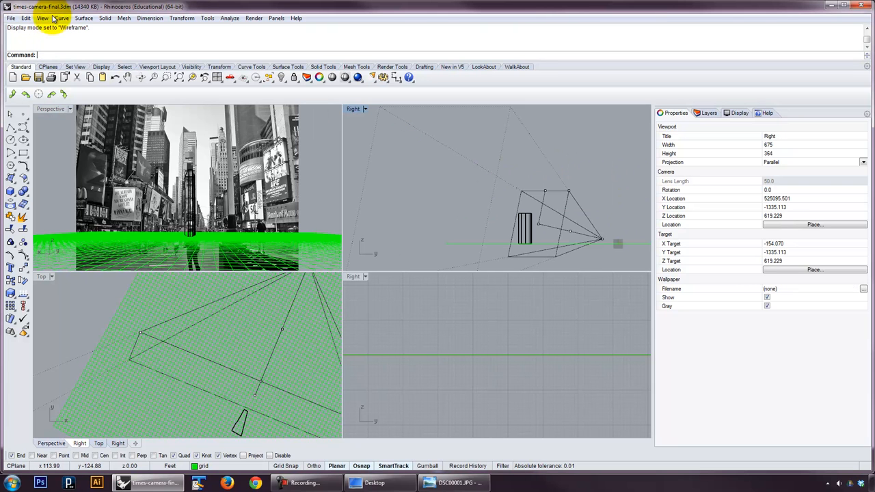
left_click(43, 18)
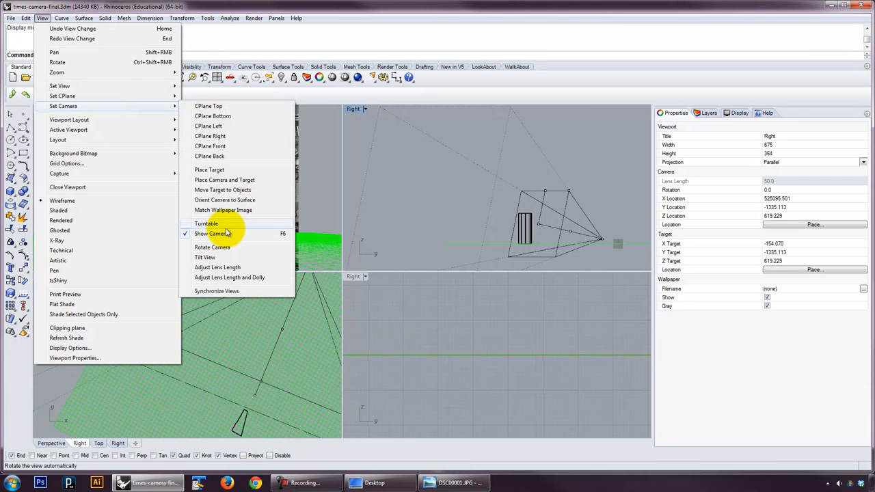
mouse_move(212, 233)
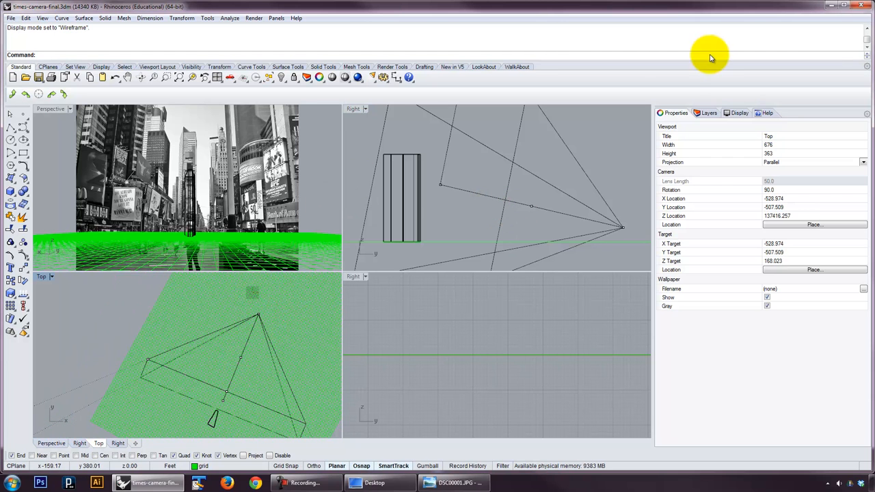
left_click(708, 112)
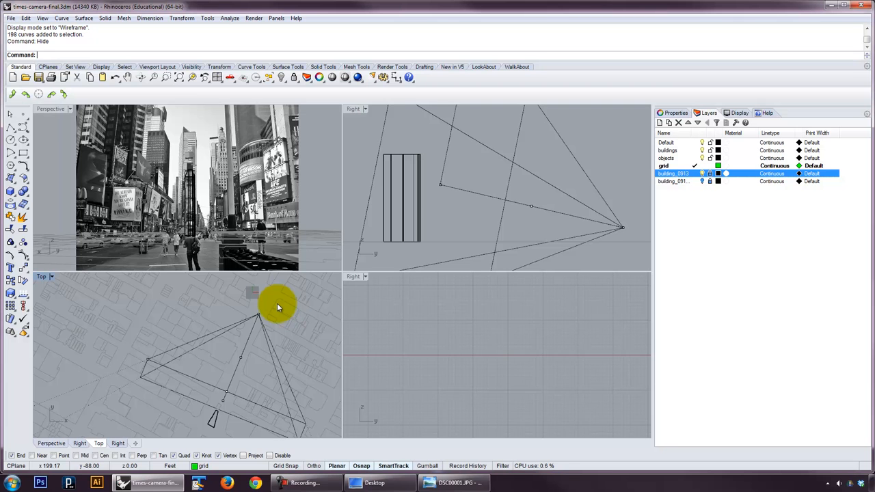
double_click(50, 109)
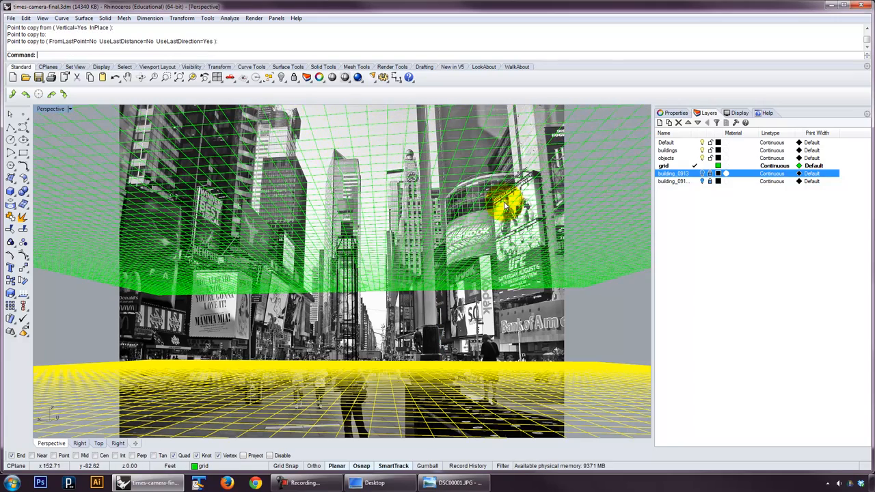
mouse_move(522, 152)
type("Hide")
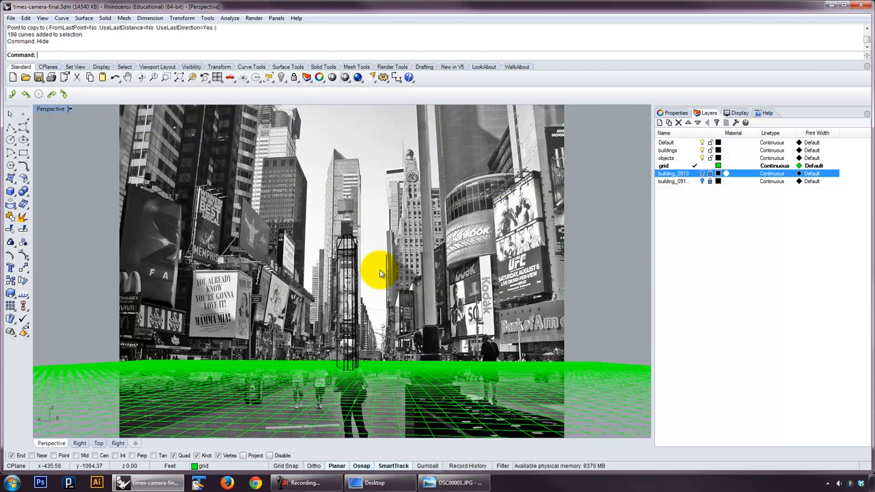
mouse_move(382, 298)
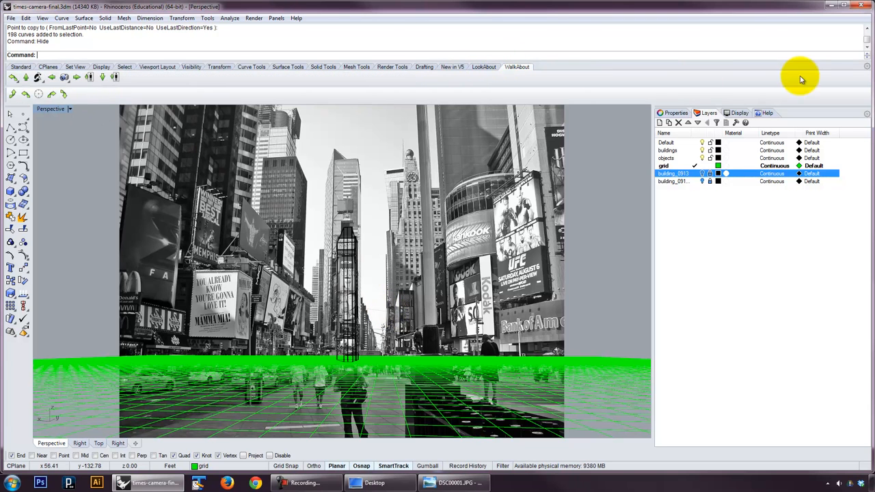
Step: Enable a second WalkAbout toolbar tab from the Show Toolbar list
right_click(801, 78)
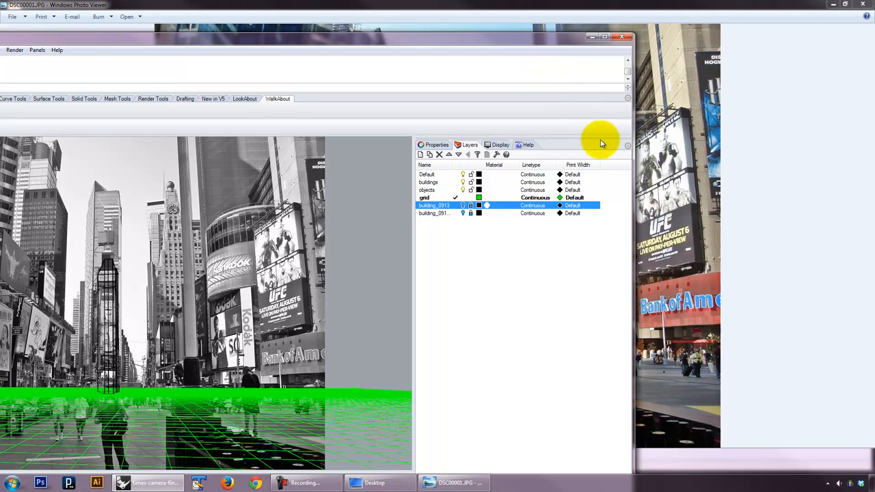
left_click(627, 145)
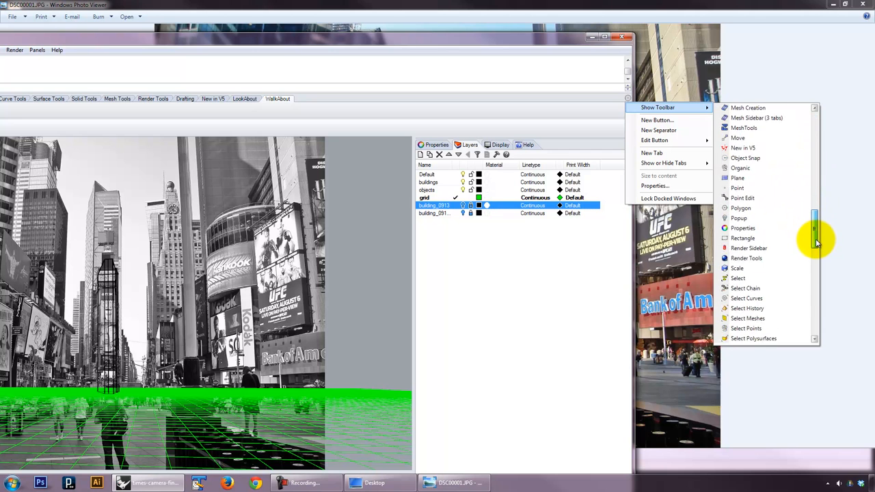
scroll("down", 3)
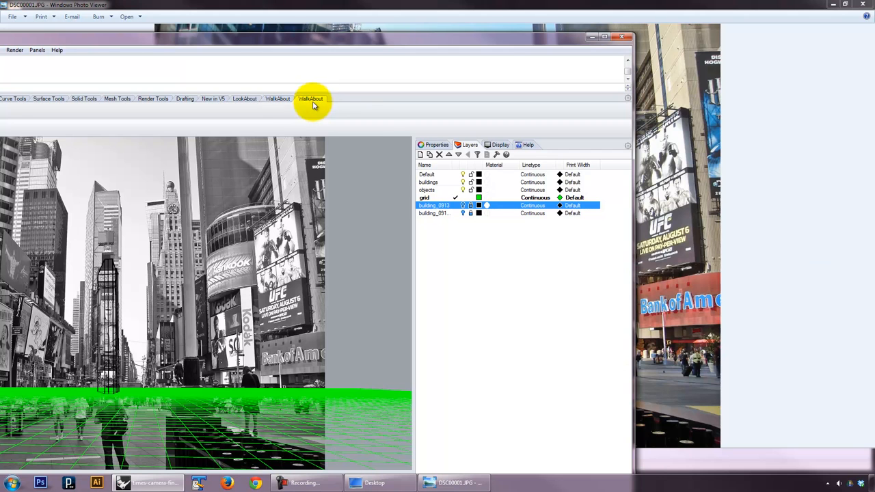
right_click(311, 99)
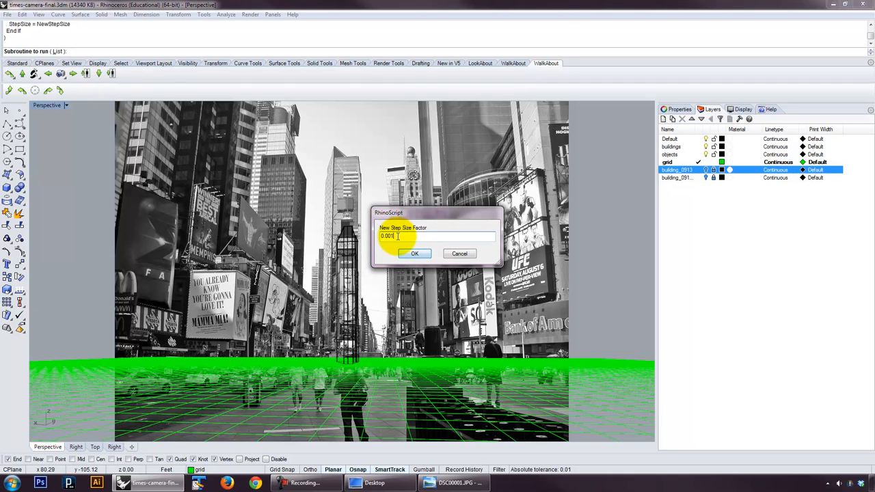
Step: Accept the 0.005 walk step size and step the camera forward along the street
left_click(414, 253)
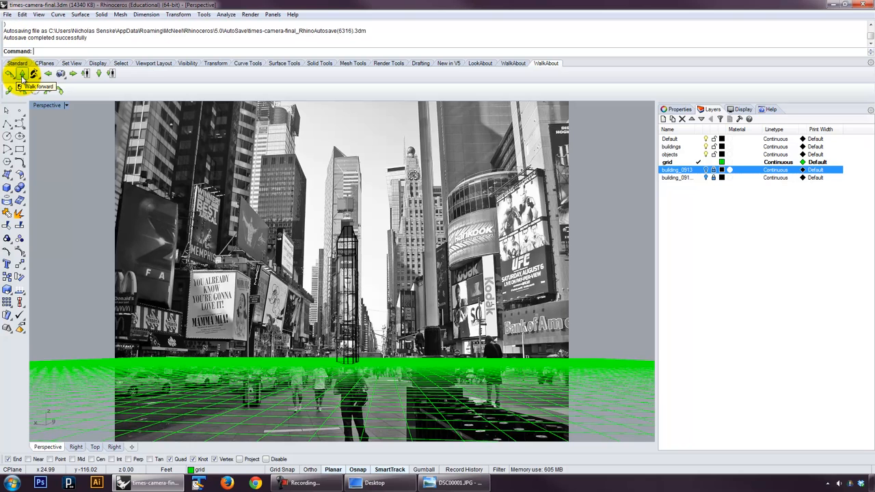
left_click(21, 78)
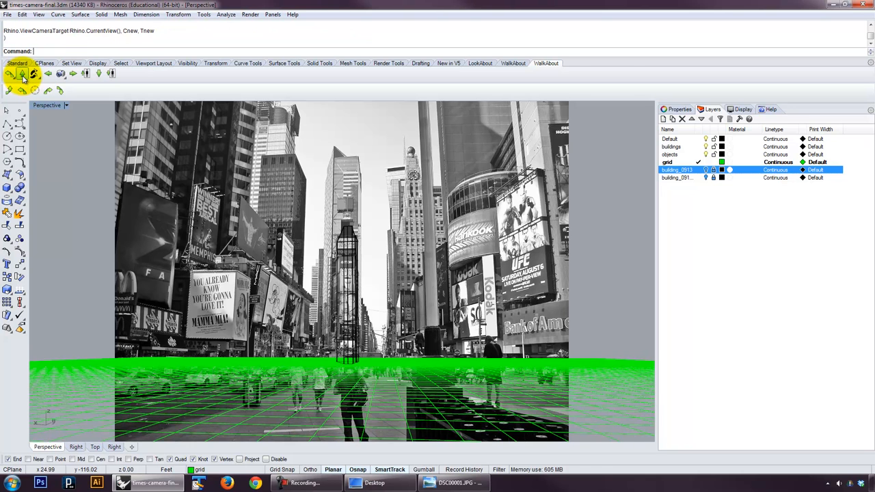
Step: Adjust the camera lens length with DollyZoom so the ground grid sits against the photo
left_click(22, 74)
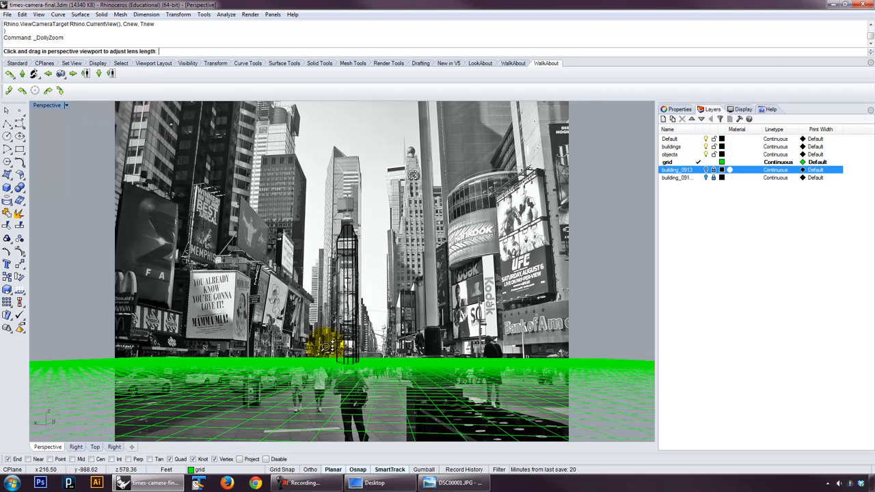
left_click_drag(355, 342, 356, 362)
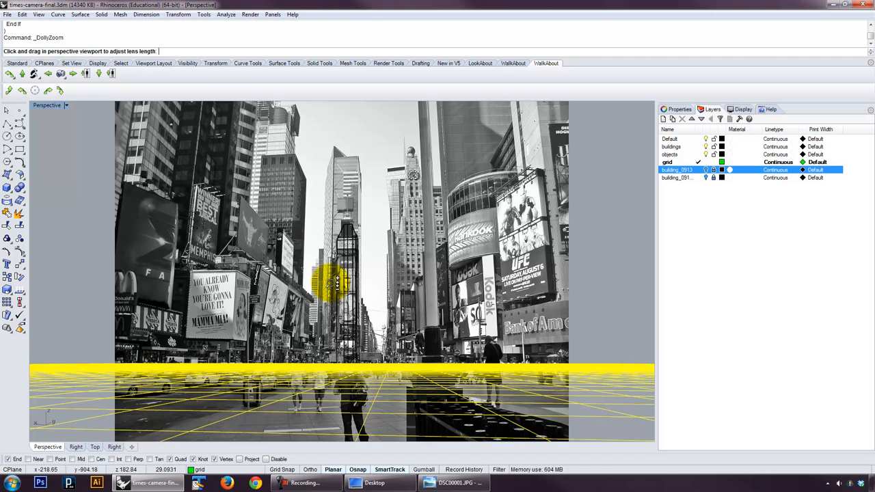
left_click_drag(335, 280, 136, 109)
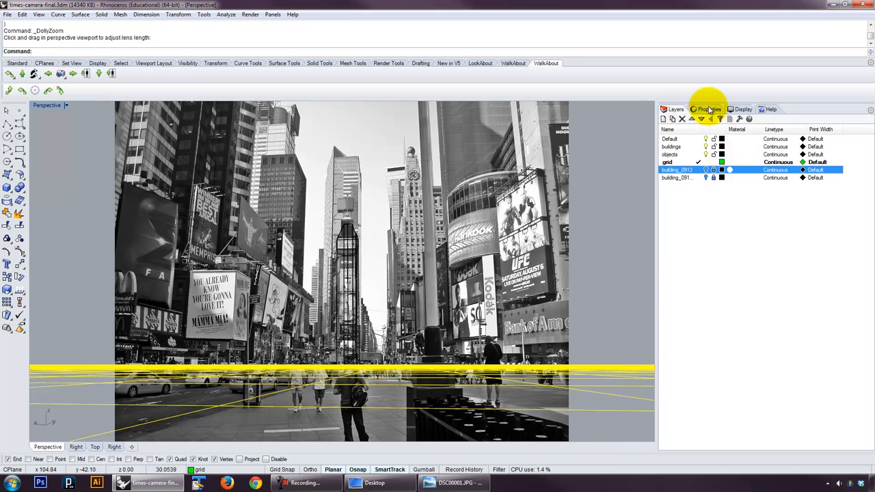
Step: Show the viewport's camera properties, unhide the test boxes and start adjusting the lens length
left_click(708, 110)
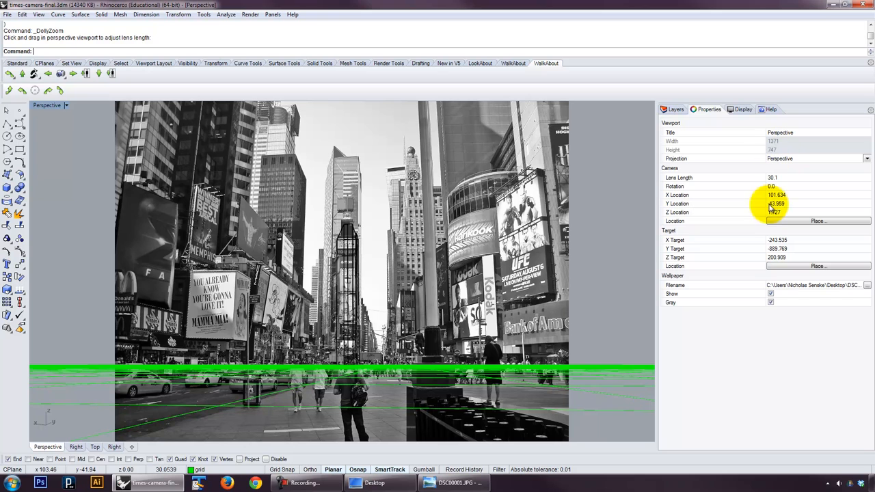
left_click(777, 178)
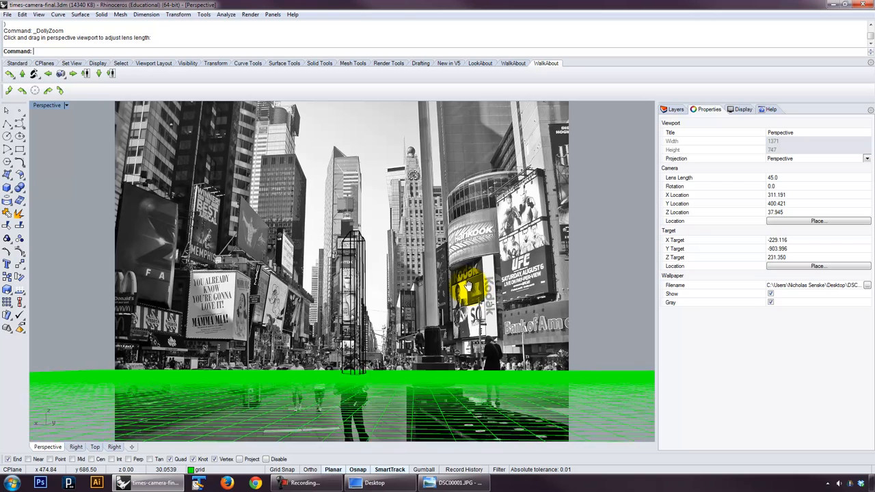
left_click_drag(464, 283, 462, 276)
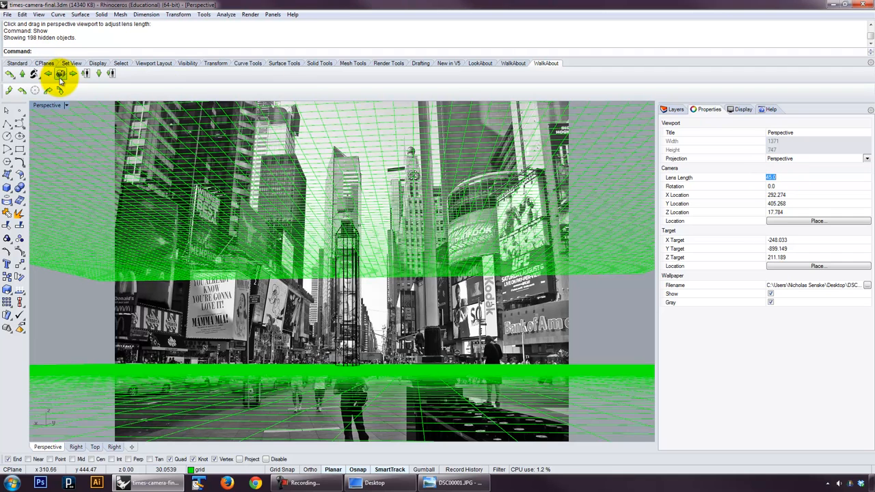
Step: DollyZoom the camera repeatedly until the lens length reads about 35 against the photo
left_click(60, 74)
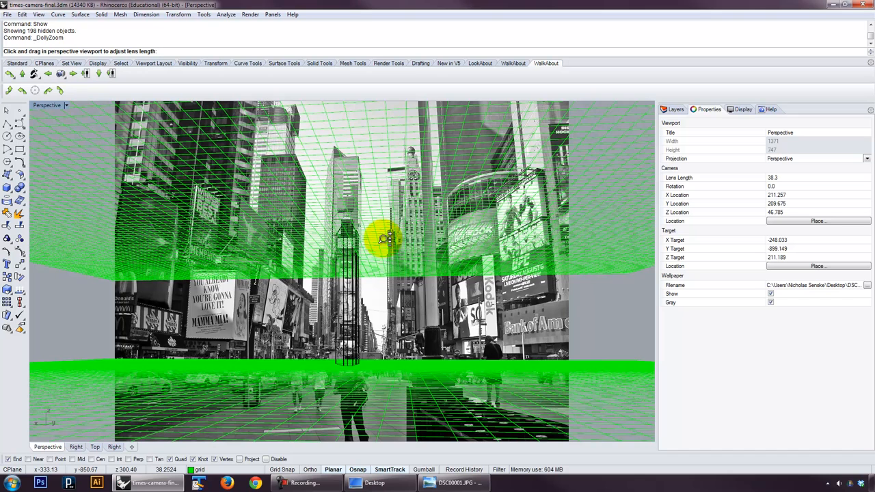
left_click_drag(389, 239, 390, 243)
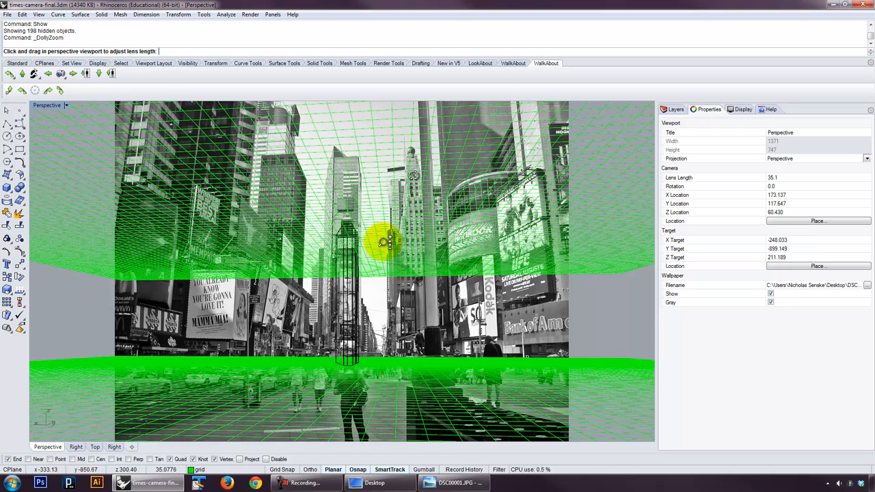
left_click_drag(389, 244, 389, 246)
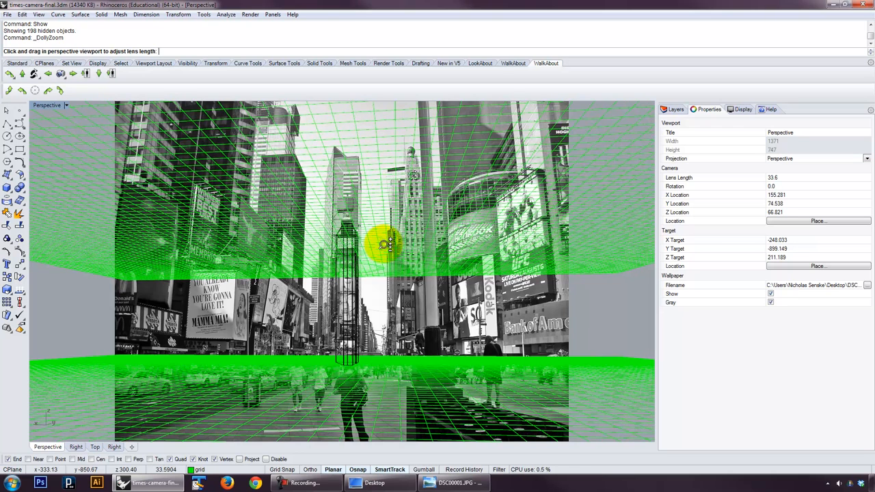
left_click_drag(386, 245, 388, 247)
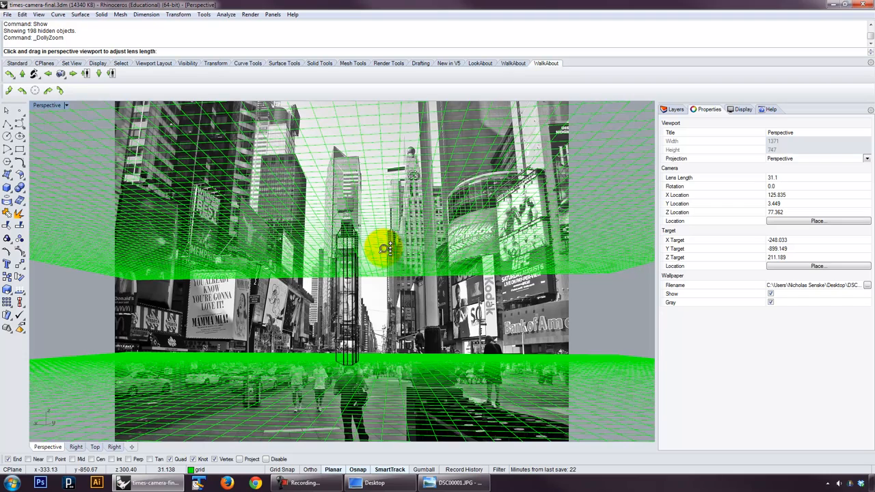
left_click_drag(390, 249, 390, 257)
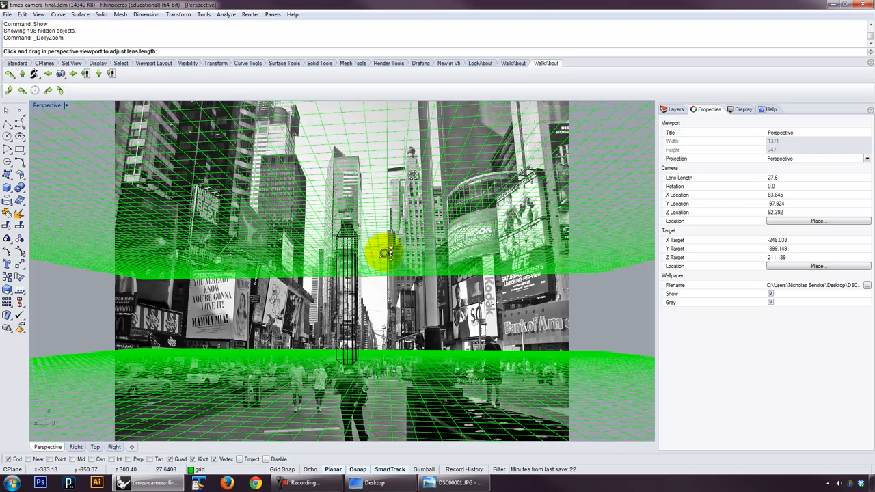
left_click_drag(389, 253, 385, 258)
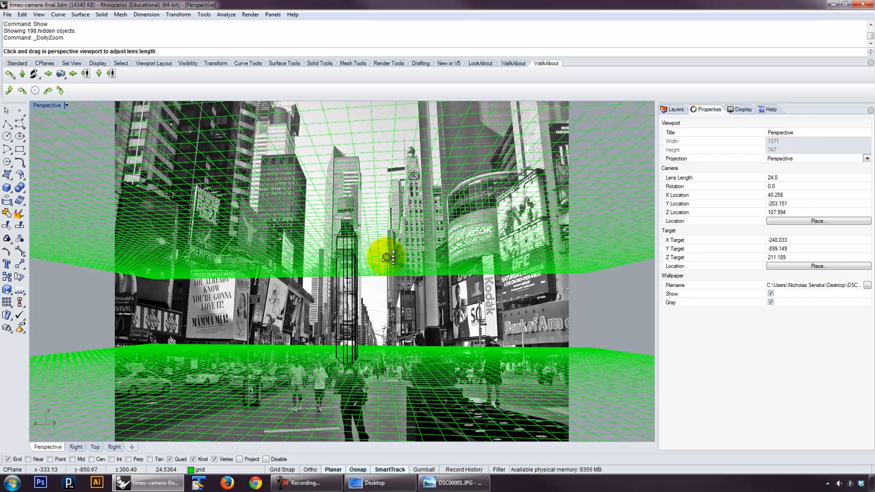
left_click_drag(385, 257, 394, 243)
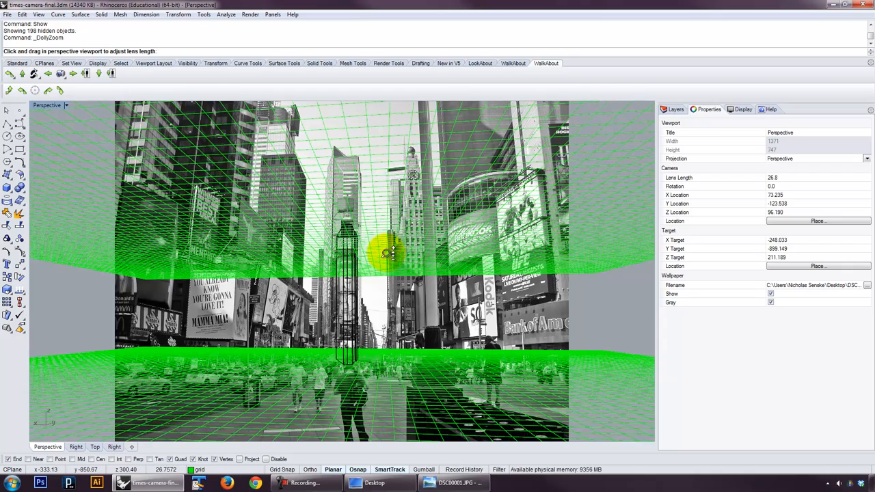
left_click_drag(389, 253, 389, 263)
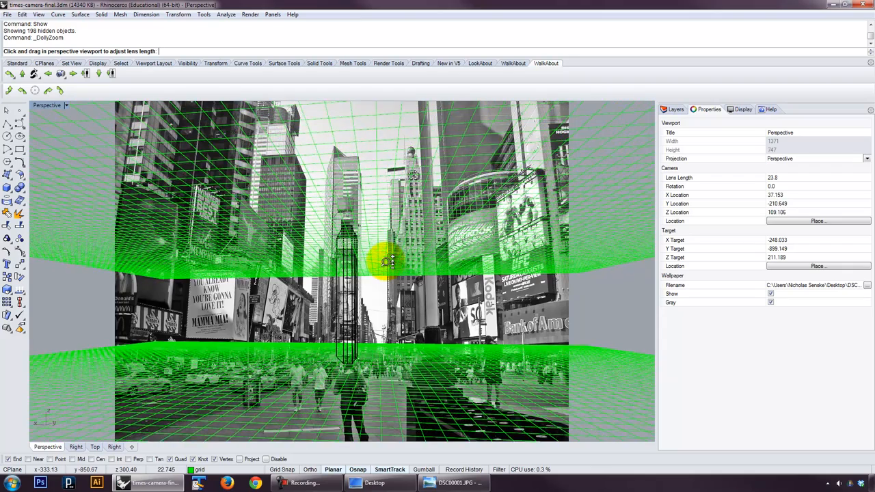
left_click_drag(389, 262, 389, 246)
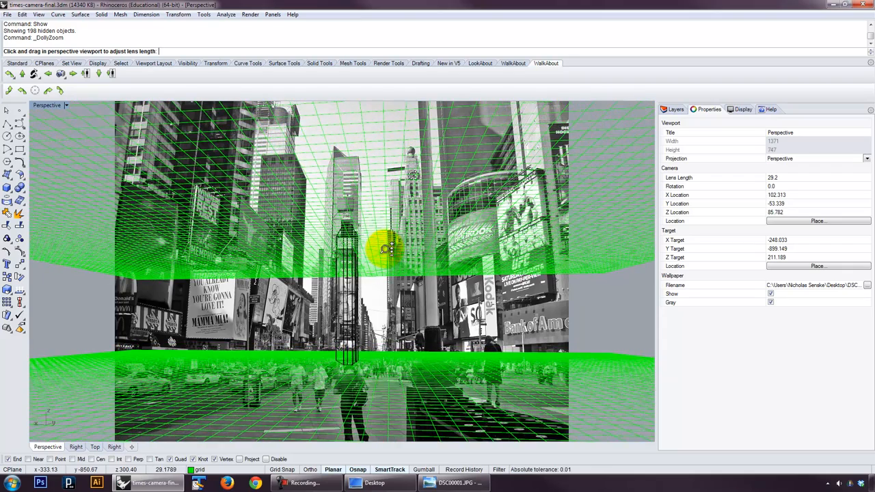
left_click_drag(391, 247, 389, 246)
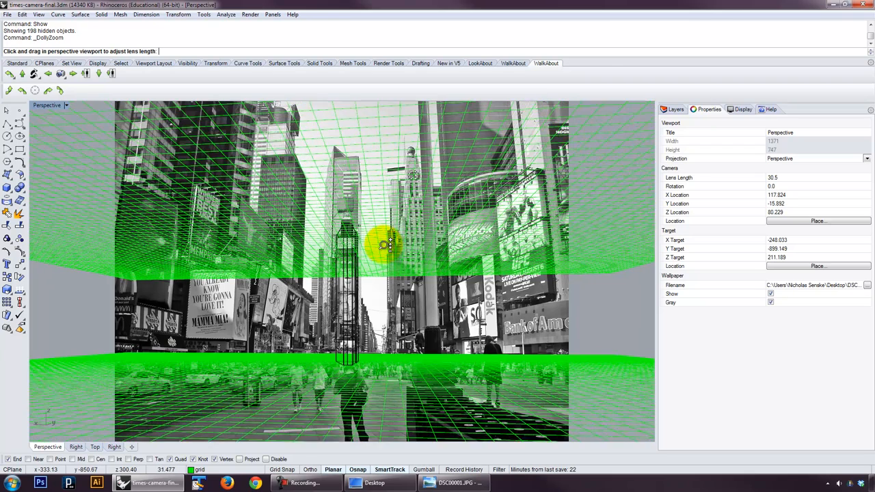
left_click_drag(385, 244, 389, 243)
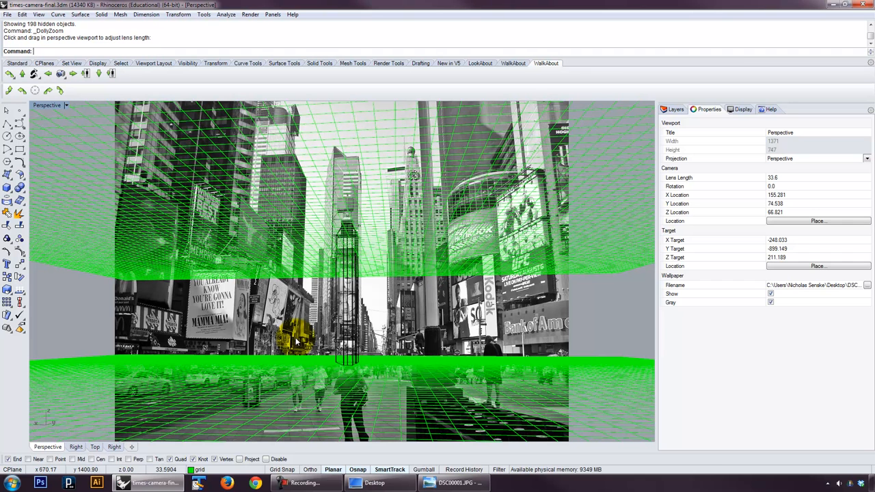
mouse_move(221, 404)
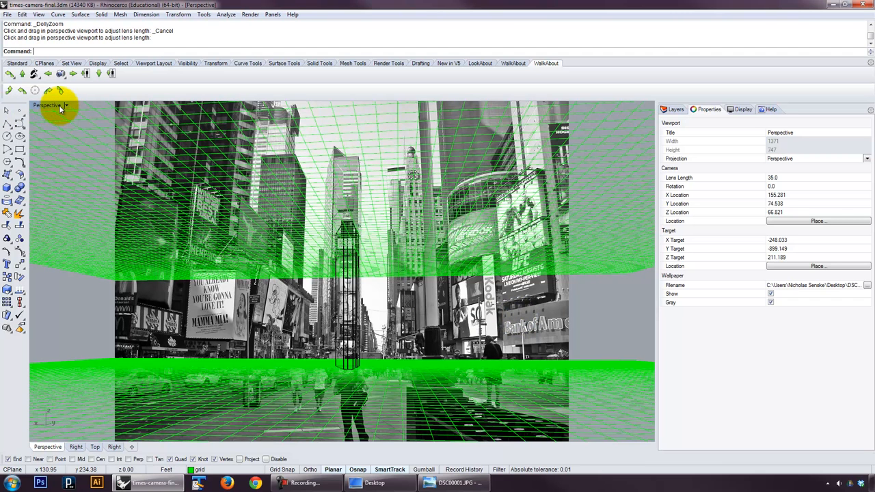
Step: Save the current perspective camera as the named view 'my perspective'
left_click(66, 105)
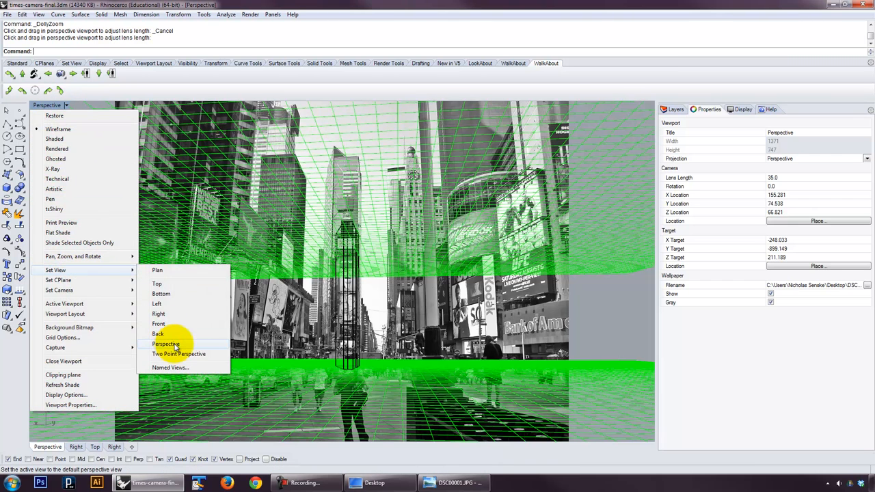
left_click(170, 366)
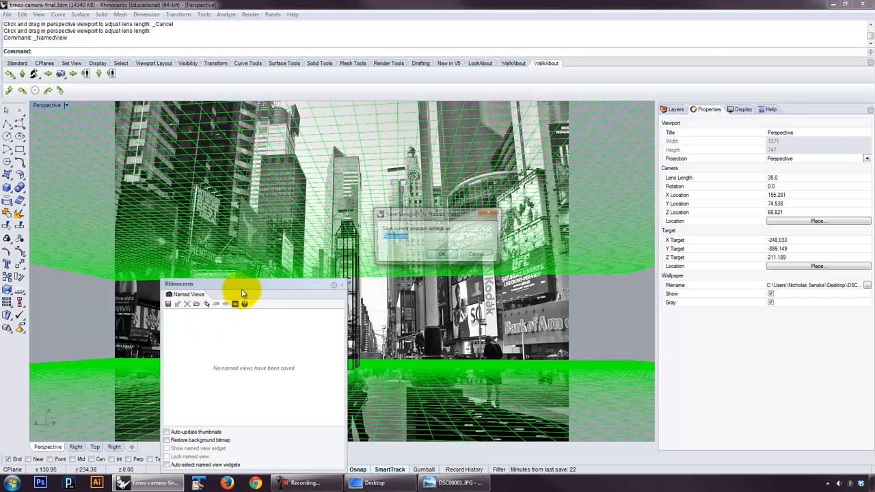
type("my")
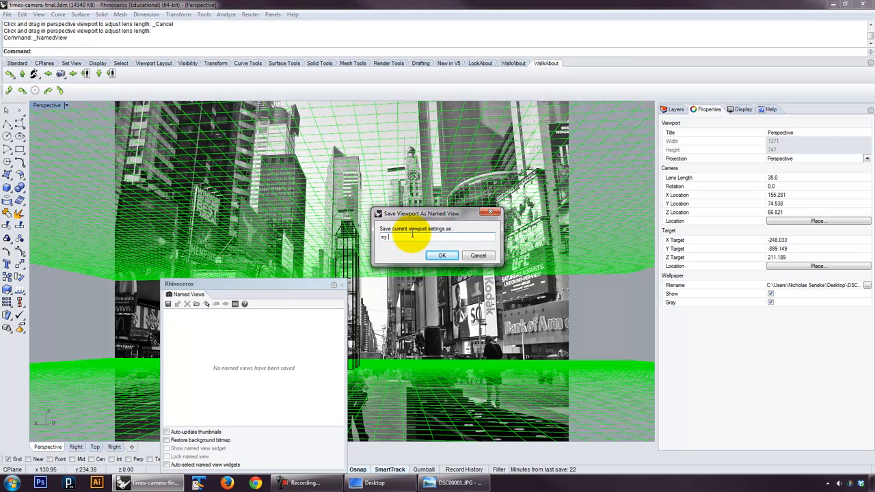
type("perspective")
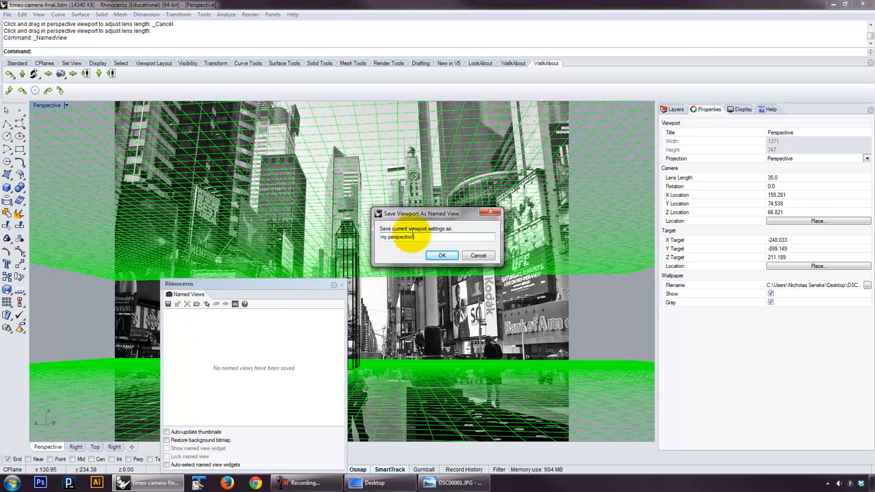
left_click(442, 256)
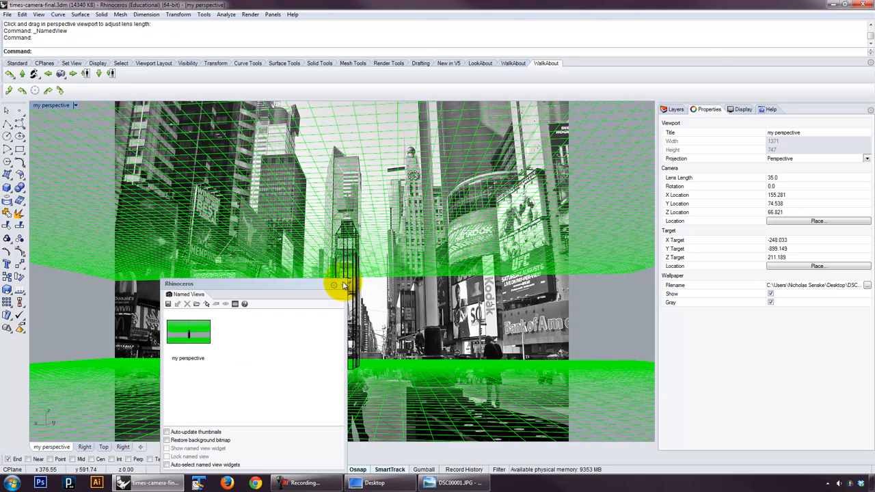
left_click(63, 106)
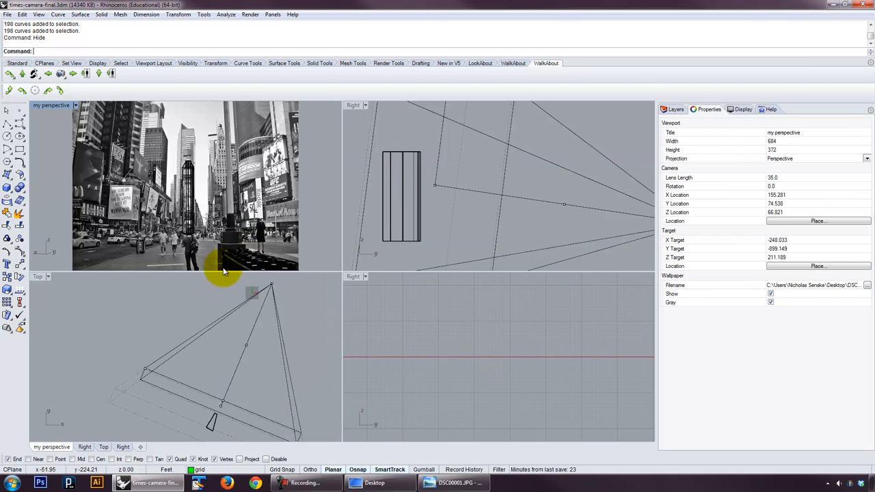
Step: Set the objects layer colour to Red in the Layers panel
left_click(675, 110)
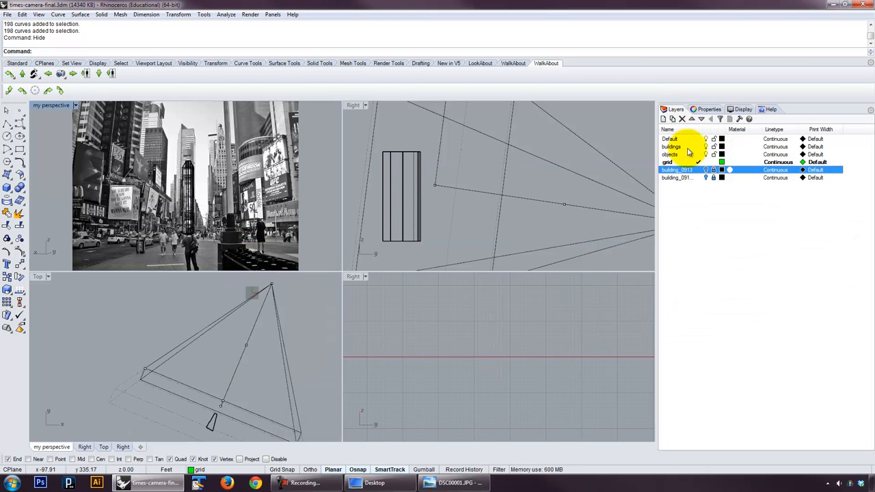
left_click(722, 153)
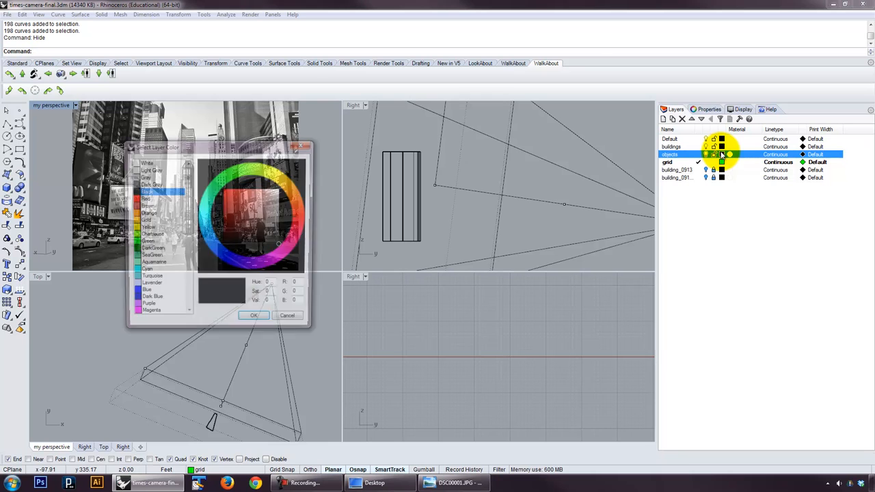
left_click(144, 200)
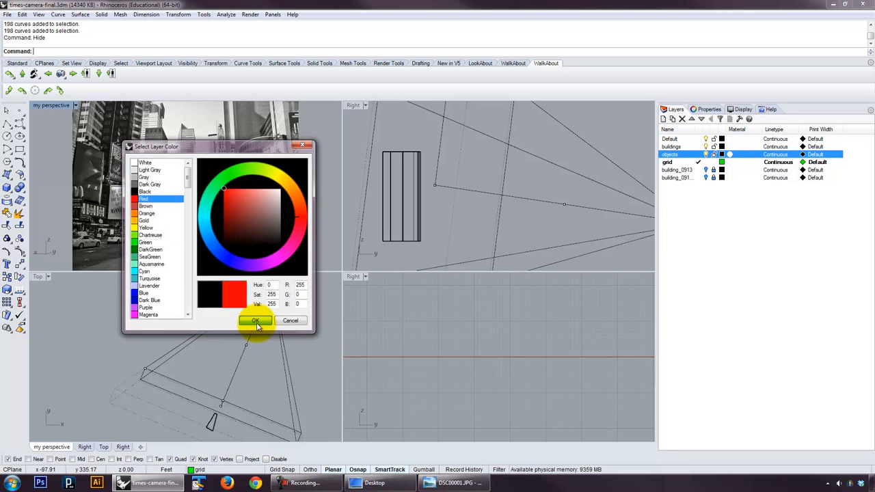
left_click(254, 320)
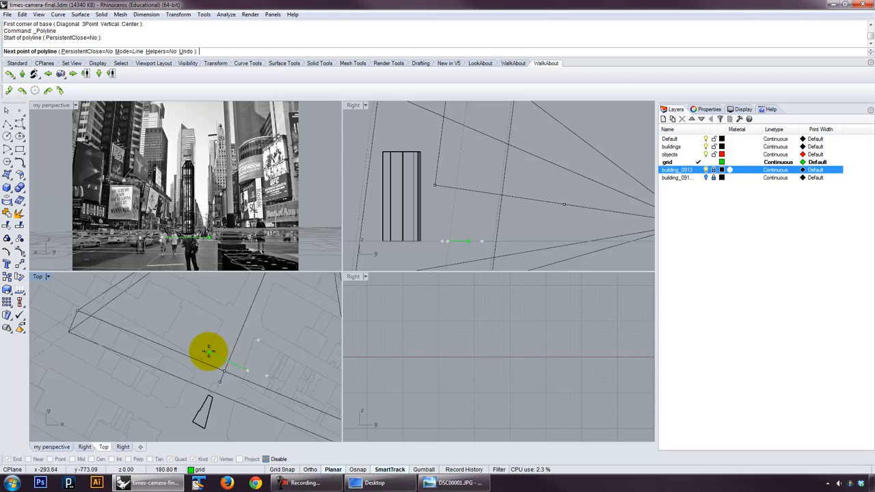
Step: Draw a small outline in Top and extrude it 20', then maximize the Perspective view
left_click(243, 289)
type("ExtrudeCrv")
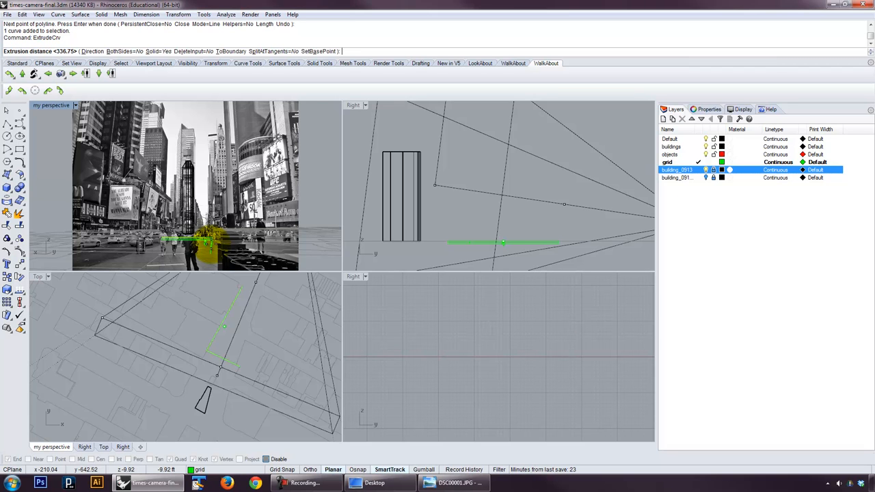
type("20'")
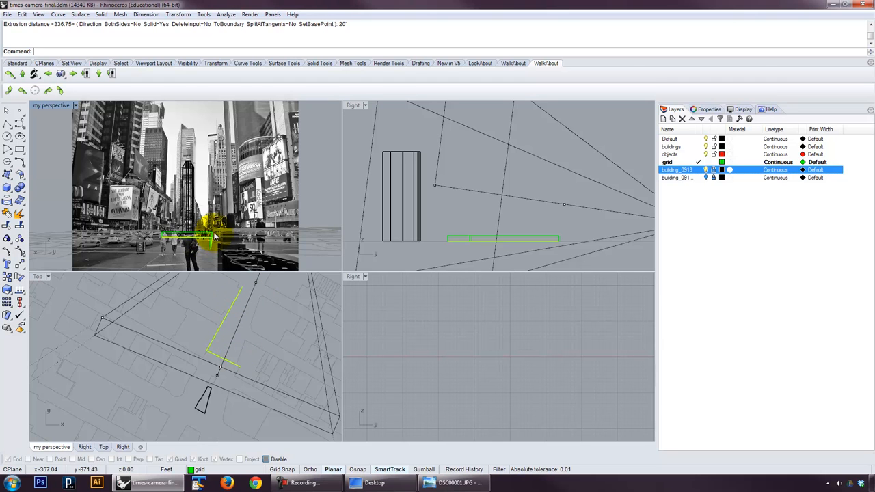
mouse_move(265, 246)
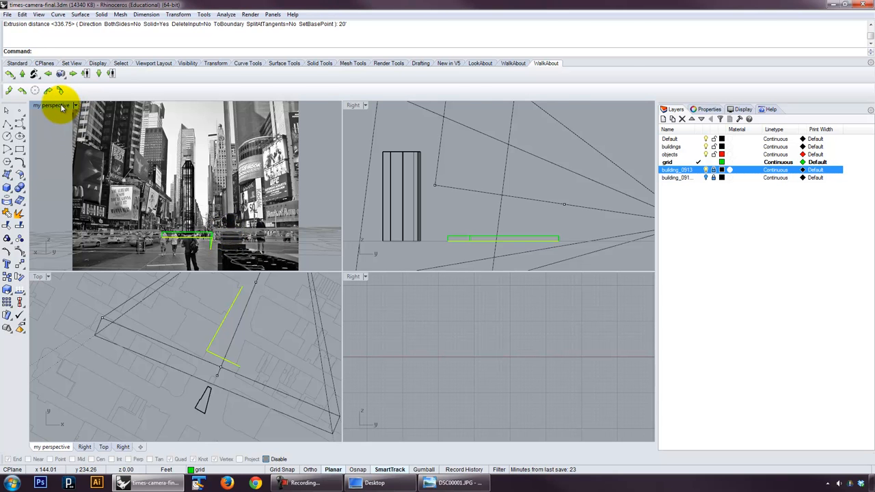
double_click(52, 104)
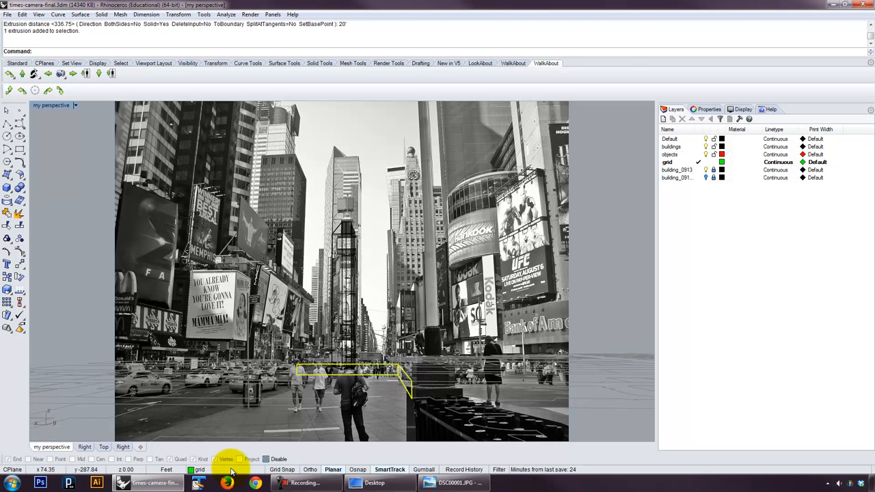
Step: Move the extrusion onto the red objects layer and show the hidden grid objects again
left_click(200, 470)
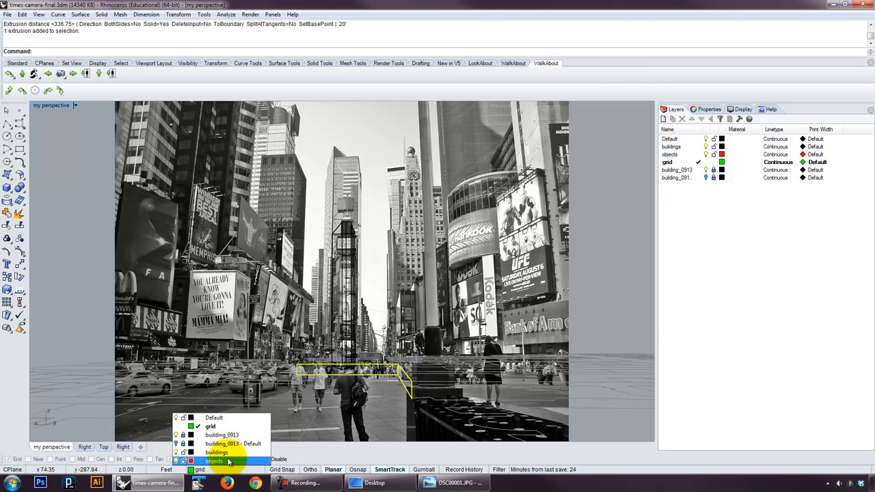
left_click(215, 461)
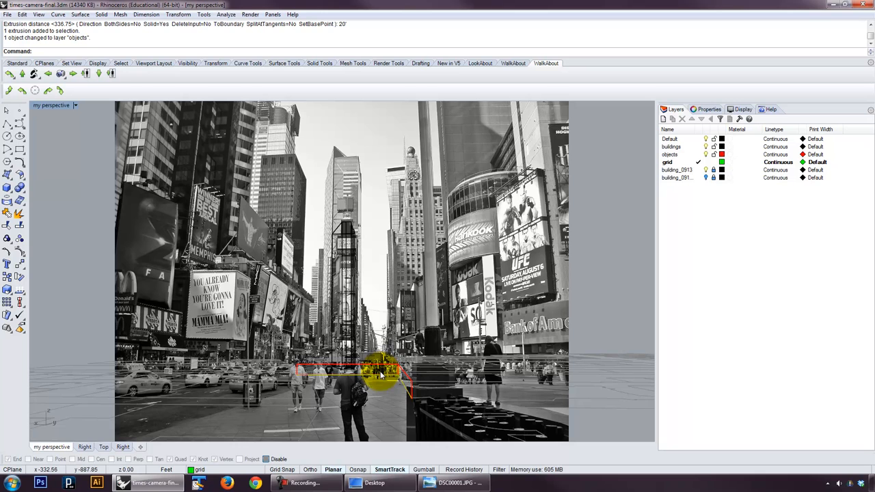
left_click(380, 375)
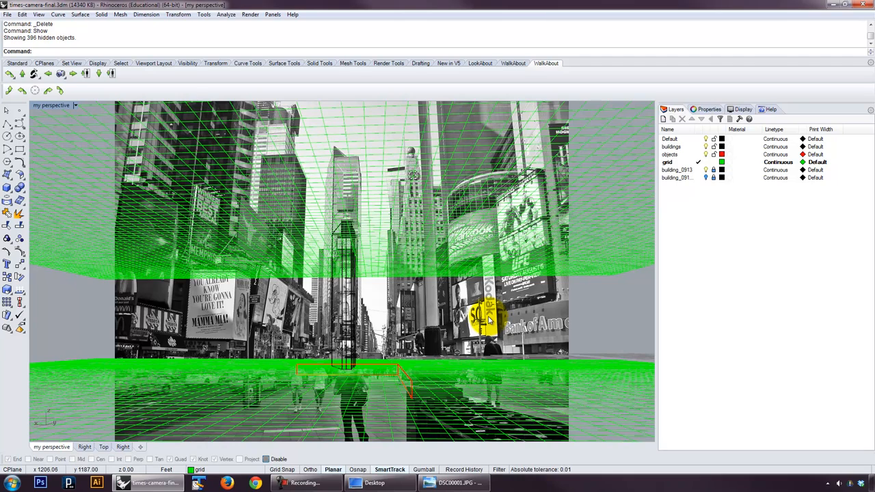
mouse_move(490, 320)
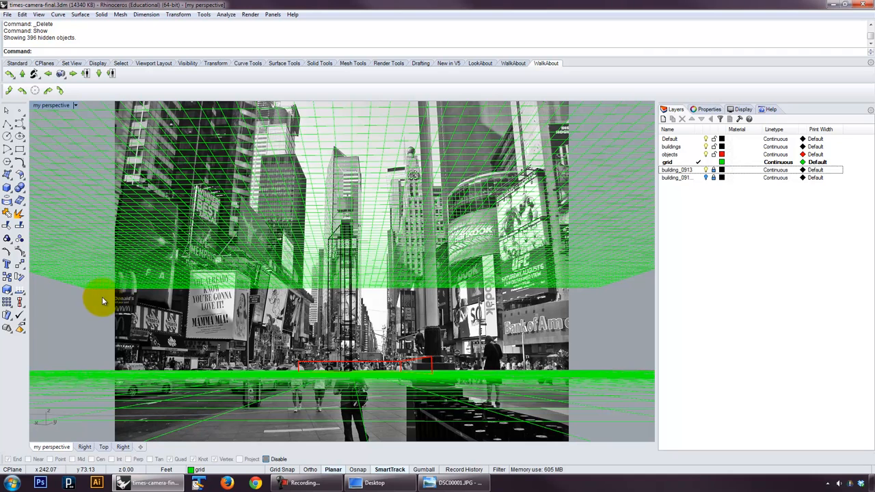
left_click(708, 109)
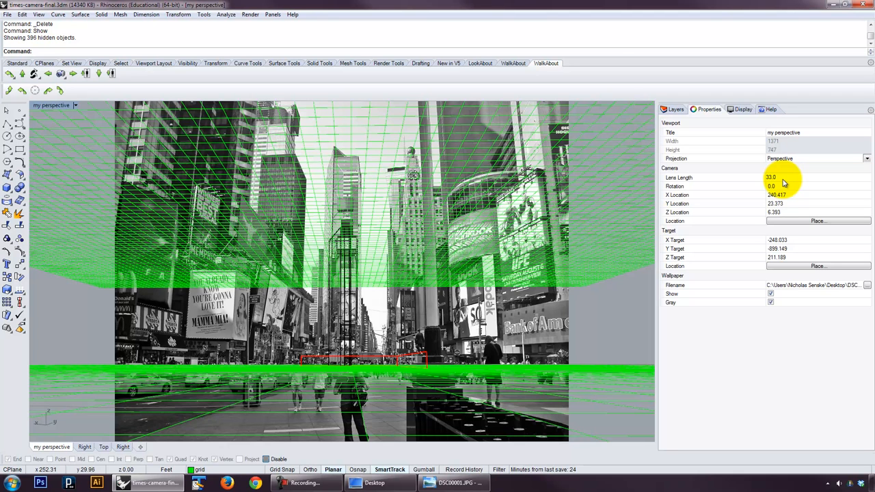
mouse_move(205, 454)
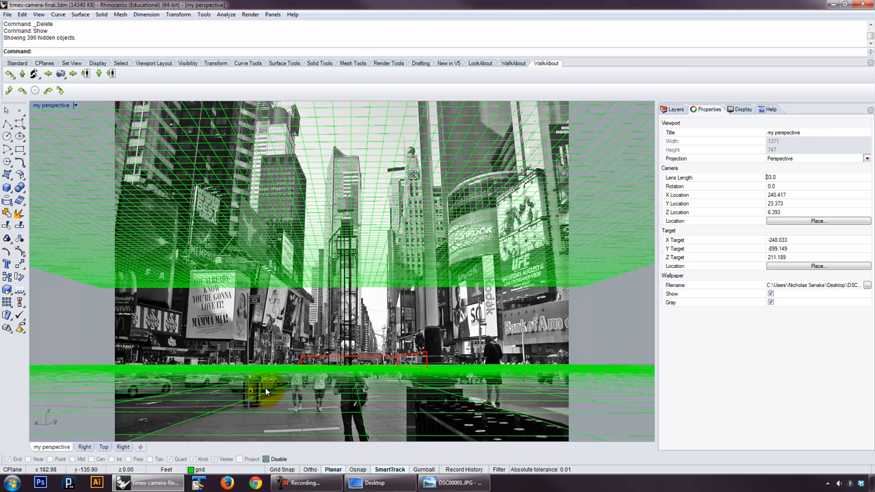
mouse_move(434, 227)
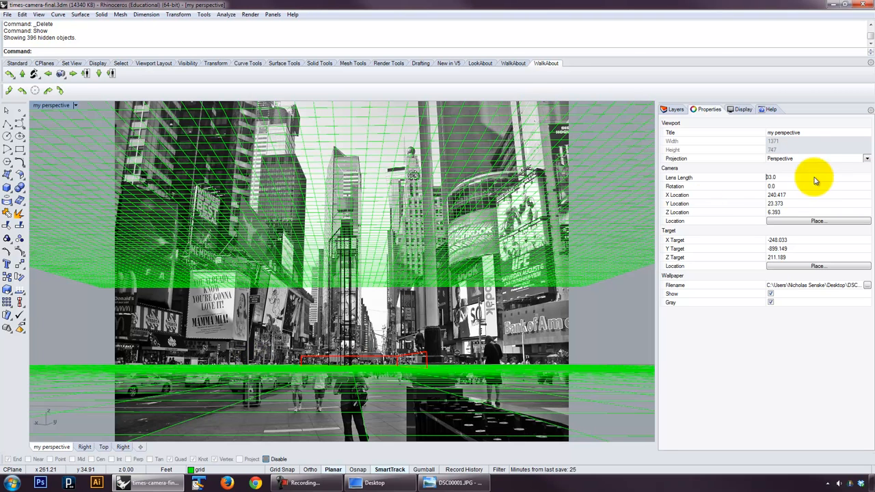
Step: Edit the perspective camera's lens length in Properties, ending with a value of 88.0
left_click(787, 178)
type("40")
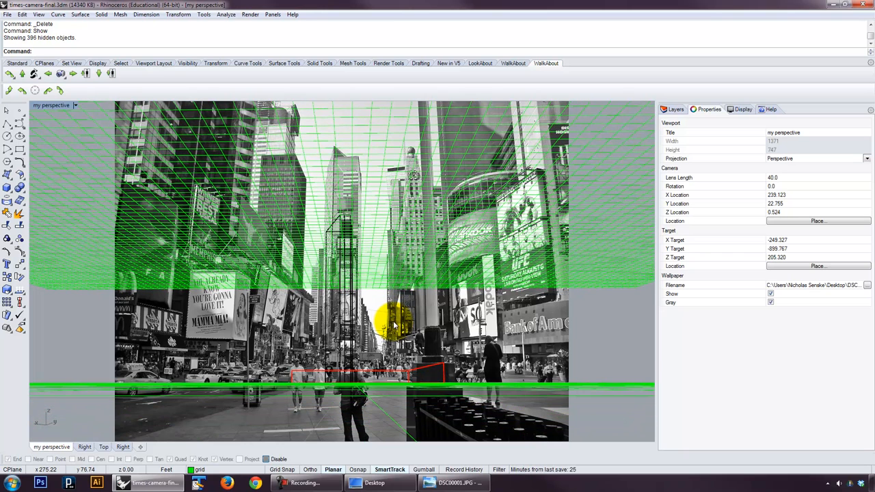
left_click(38, 13)
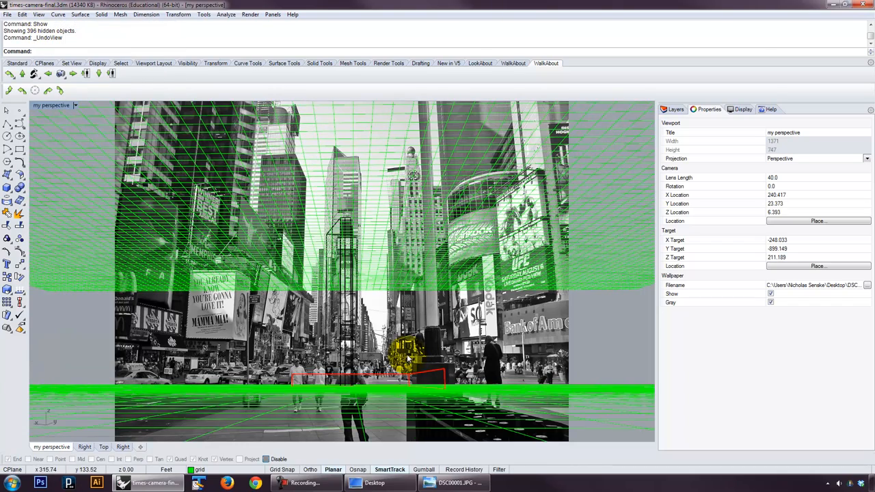
mouse_move(407, 354)
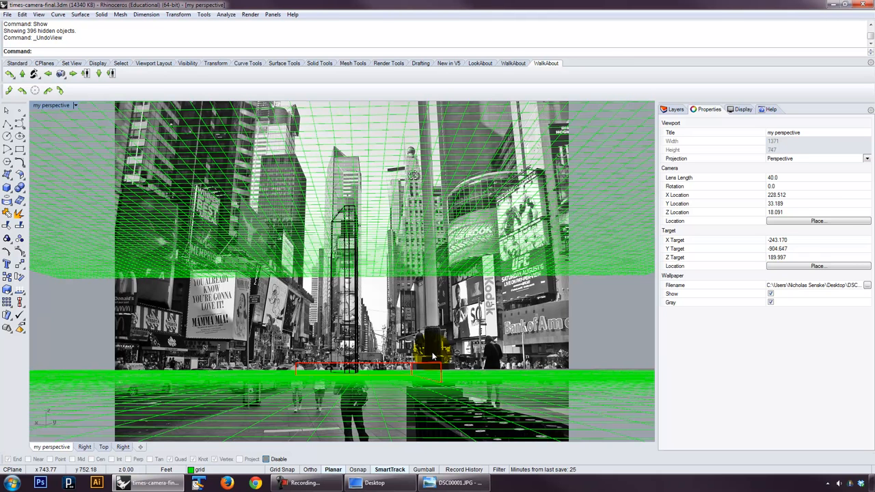
left_click(807, 178)
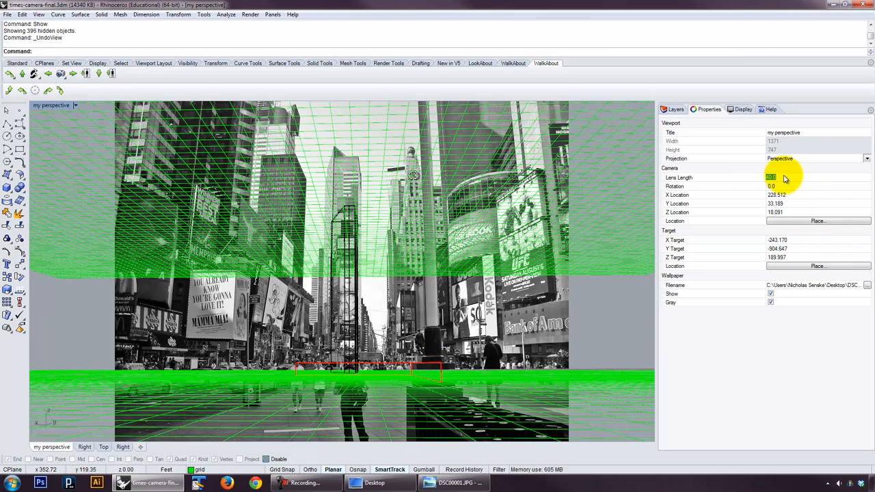
type("88.0")
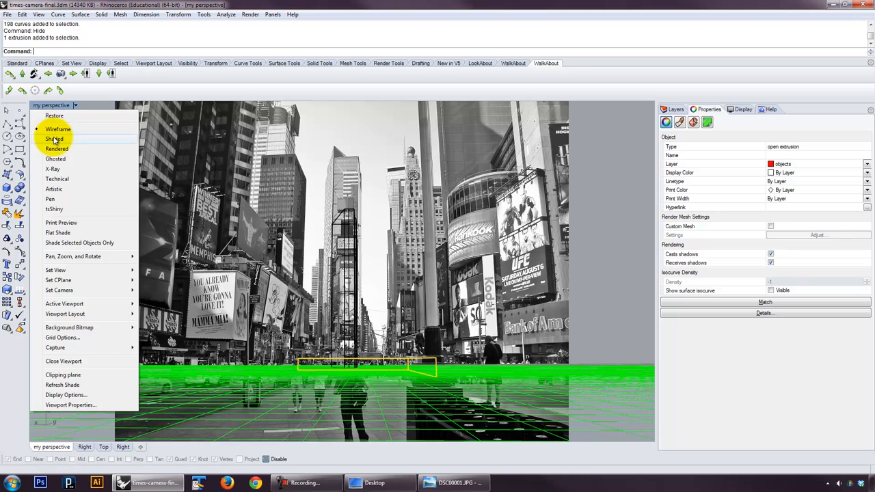
Step: Switch the matched perspective viewport to Shaded display
left_click(55, 139)
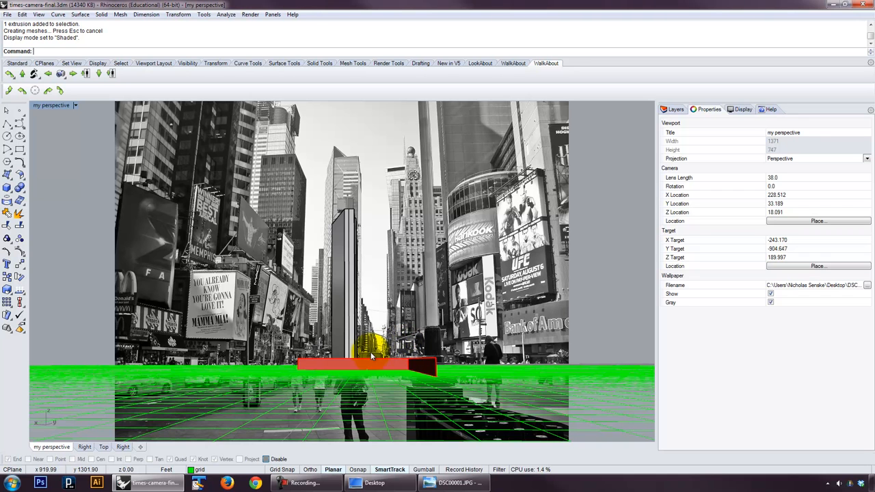
mouse_move(344, 390)
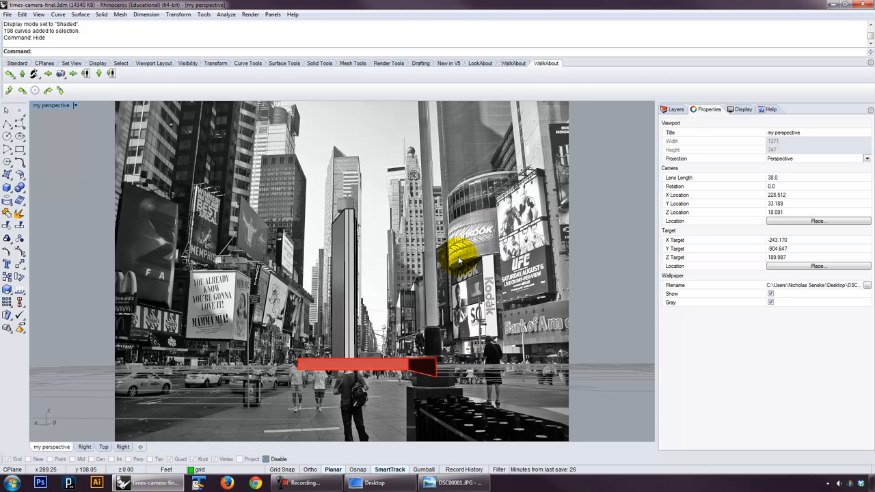
mouse_move(418, 300)
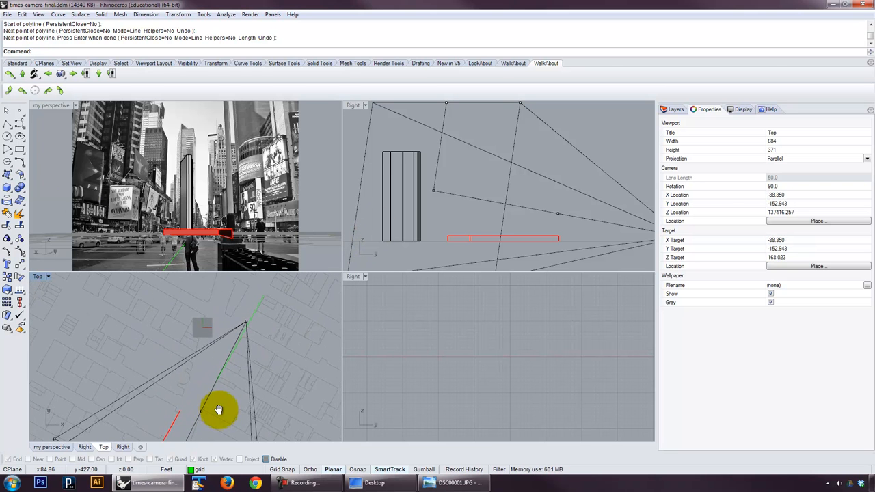
Step: Select the building outline curve in Top and start extruding it into a wall
left_click_drag(218, 410, 225, 402)
type("Extru")
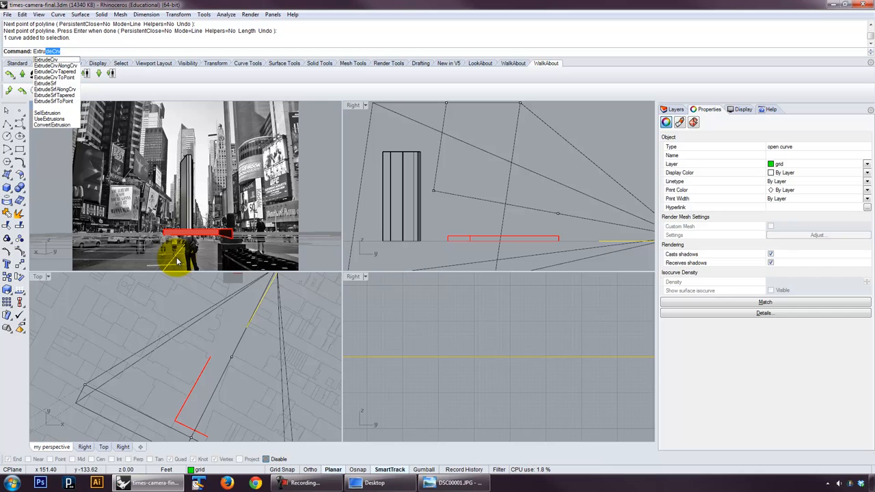
left_click(47, 60)
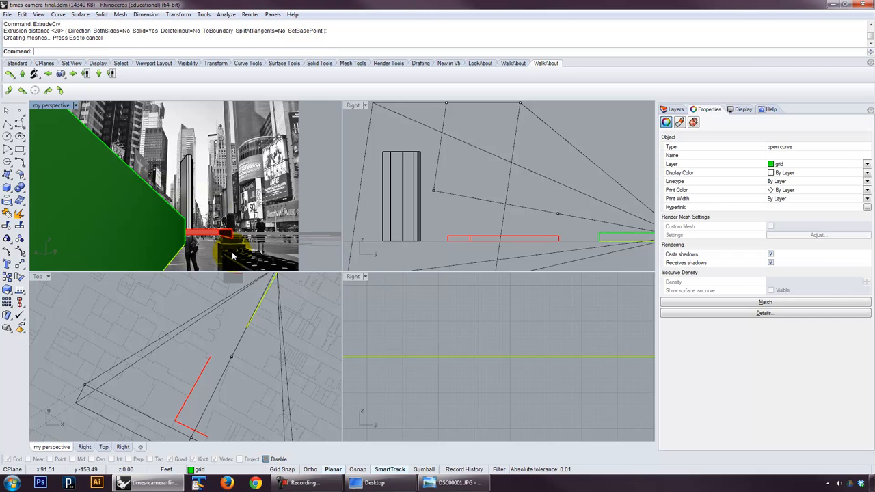
mouse_move(60, 107)
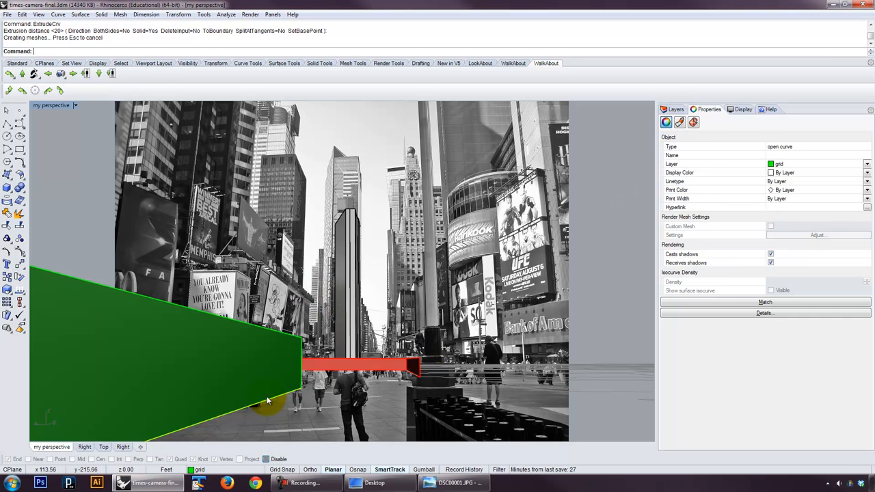
mouse_move(43, 106)
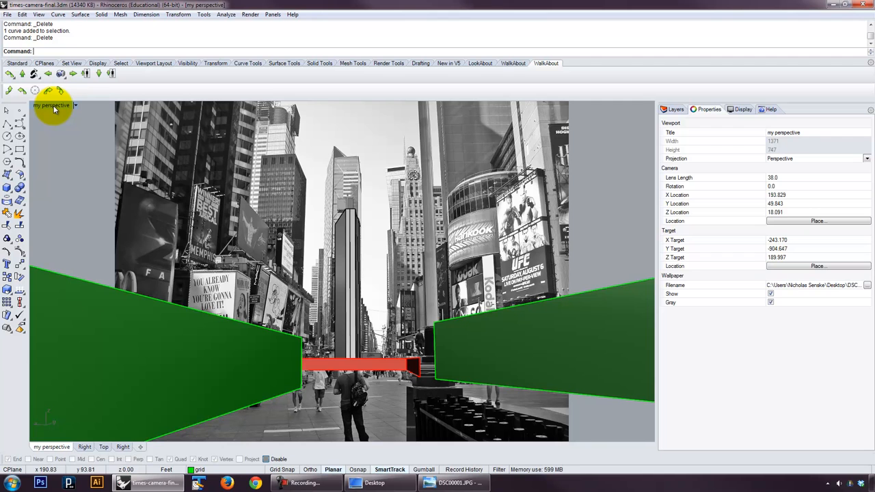
mouse_move(66, 119)
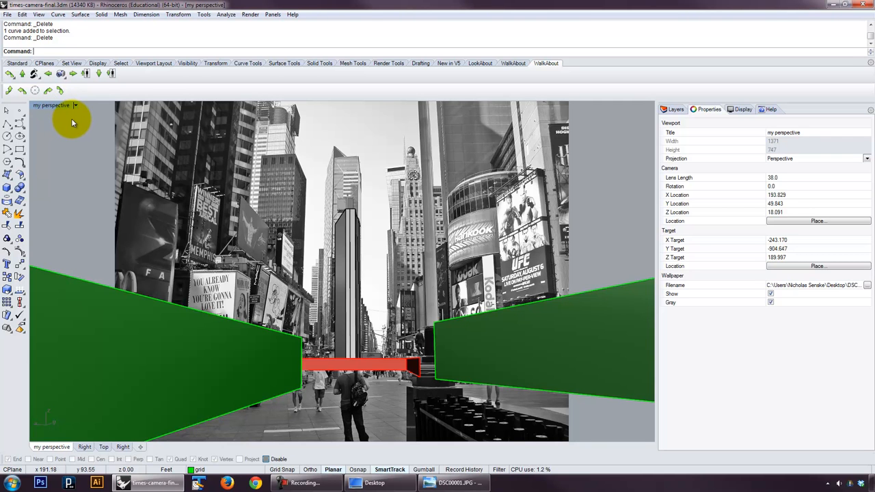
Step: Switch the 'my perspective' viewport to Wireframe from its title menu
left_click(75, 105)
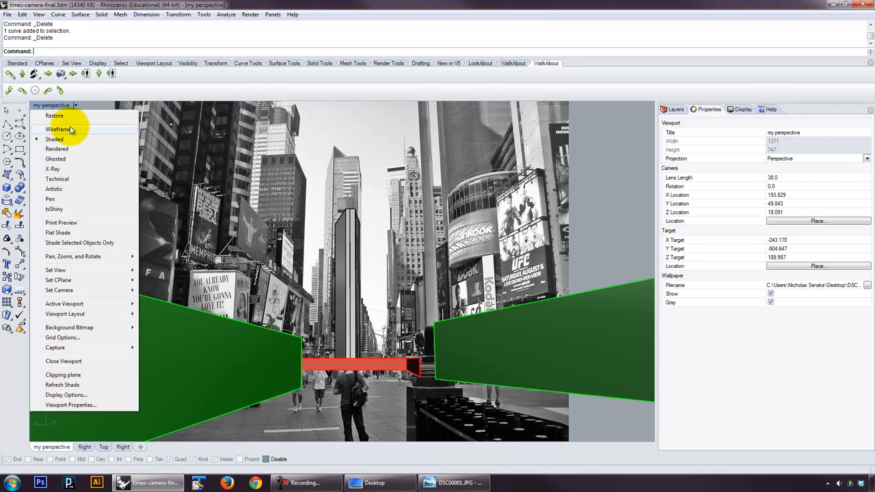
left_click(57, 128)
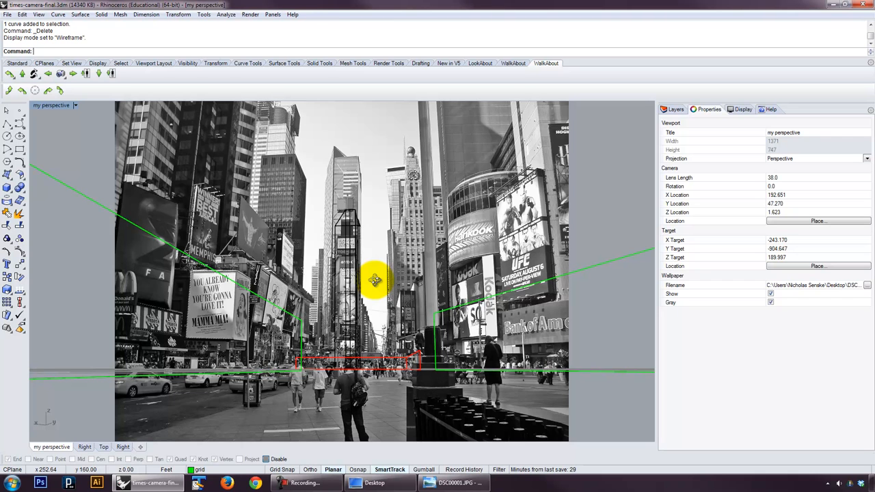
mouse_move(375, 284)
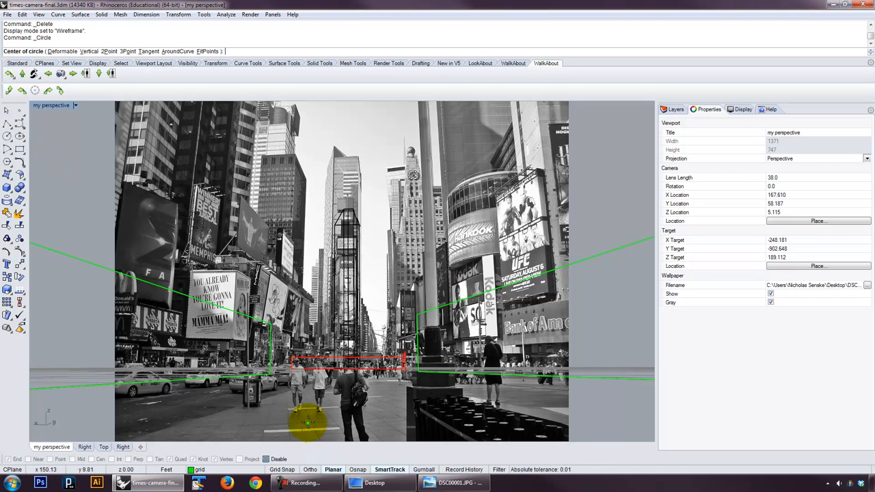
Step: Draw a circle on the street, extrude it 6 units into a cylinder and drag it farther along
left_click(674, 110)
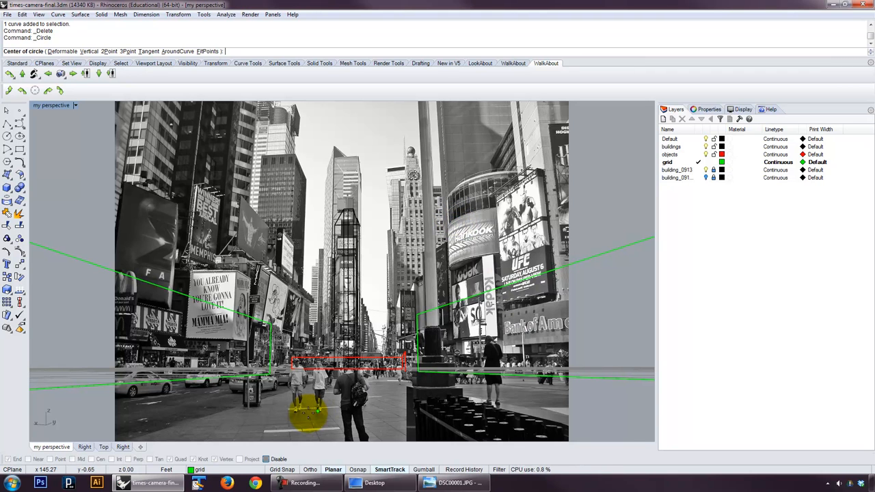
left_click(303, 410)
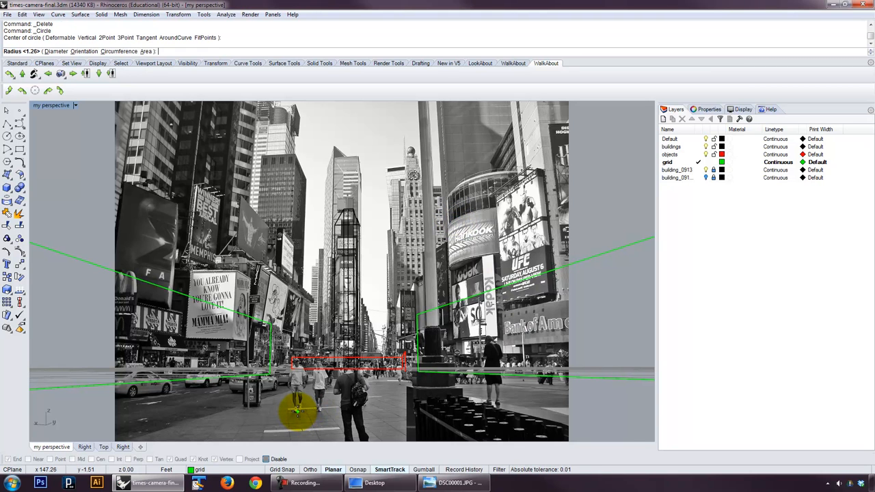
mouse_move(298, 410)
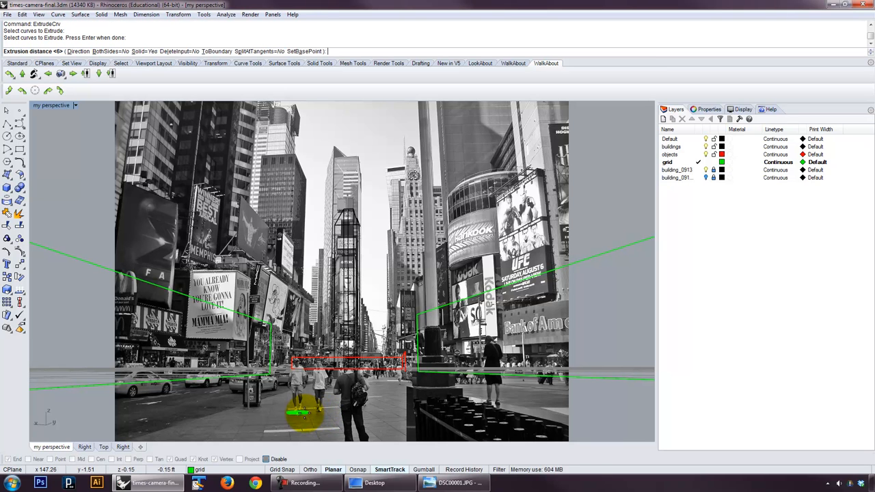
type("6")
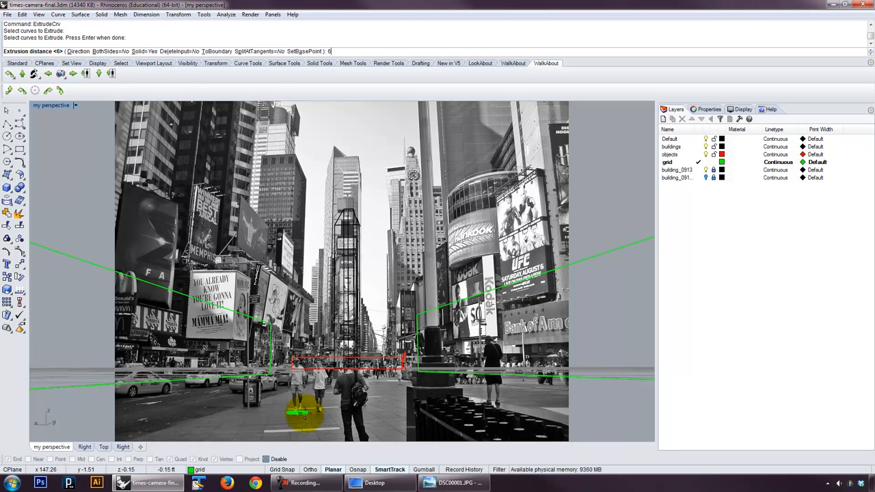
key("Enter")
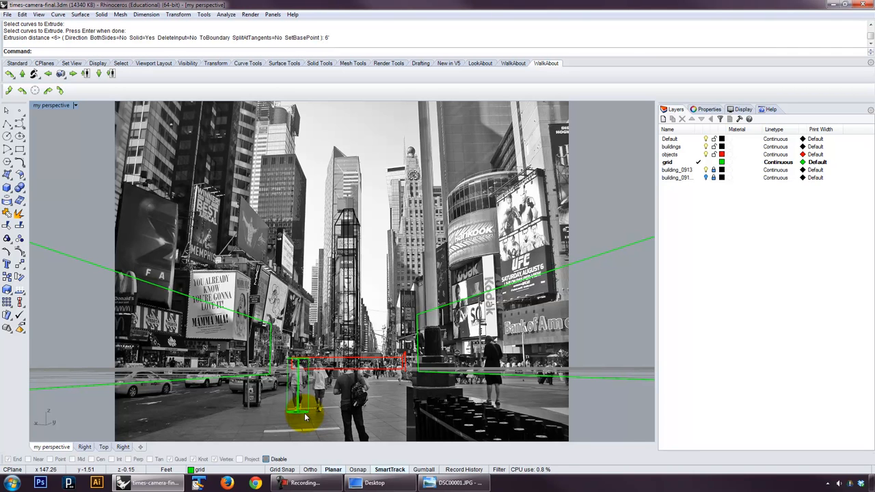
left_click(307, 404)
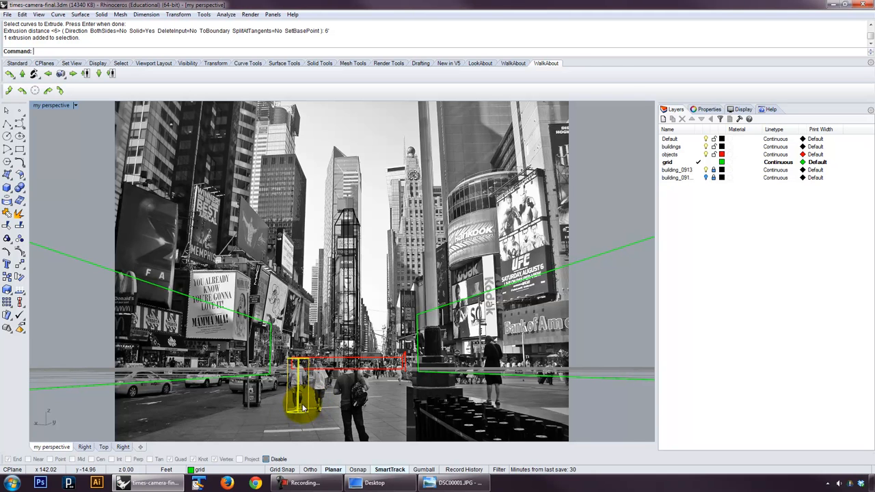
left_click_drag(300, 403, 358, 399)
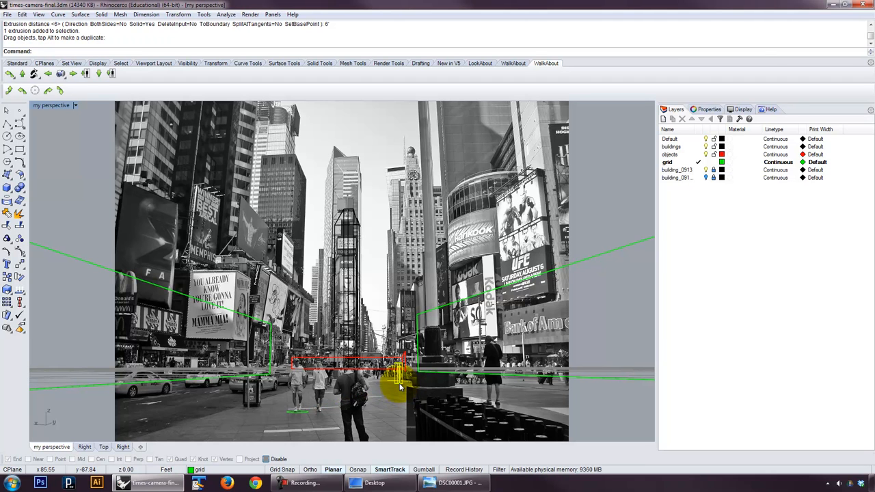
Step: Copy the scale cylinder to several points along the street, including near the central figures
left_click(400, 383)
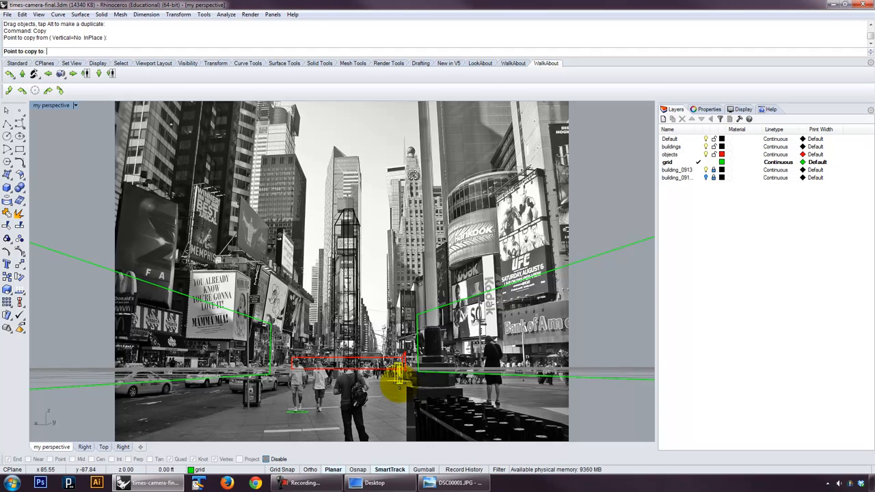
left_click_drag(399, 380, 506, 386)
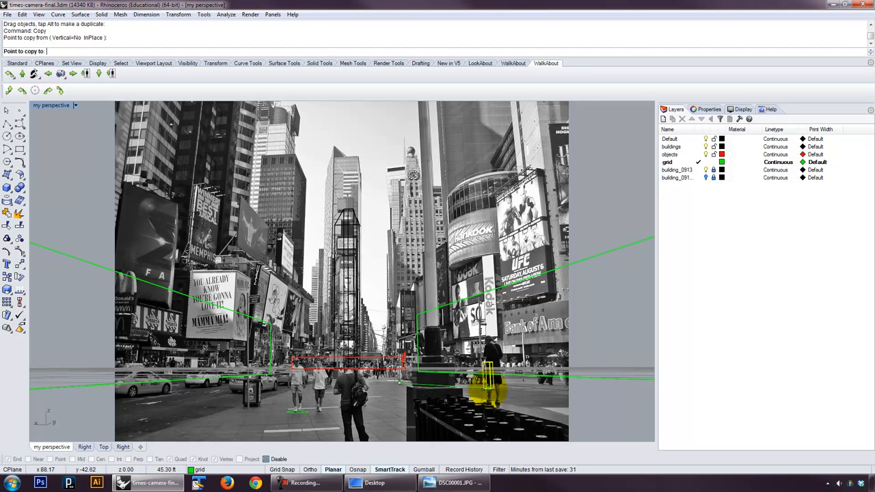
left_click_drag(489, 394, 383, 424)
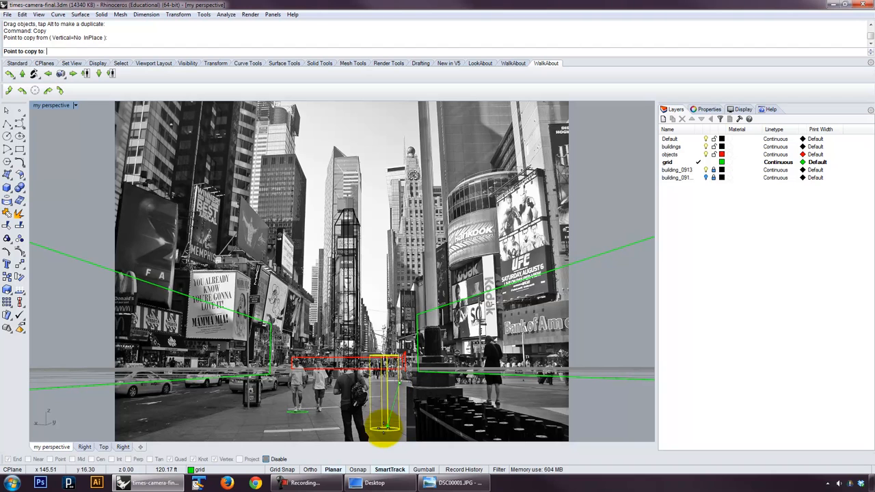
left_click_drag(383, 431, 359, 440)
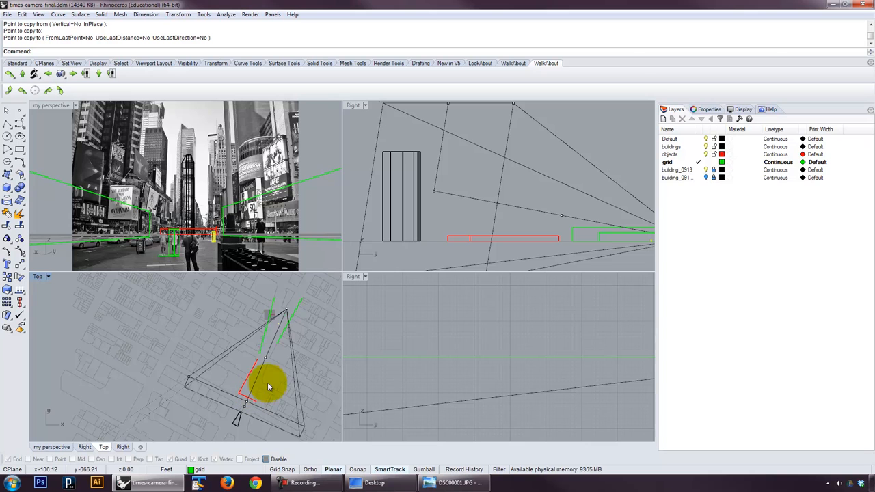
Step: Shade the matched perspective and extrude the building_0913 footprint into a tall block
left_click(52, 104)
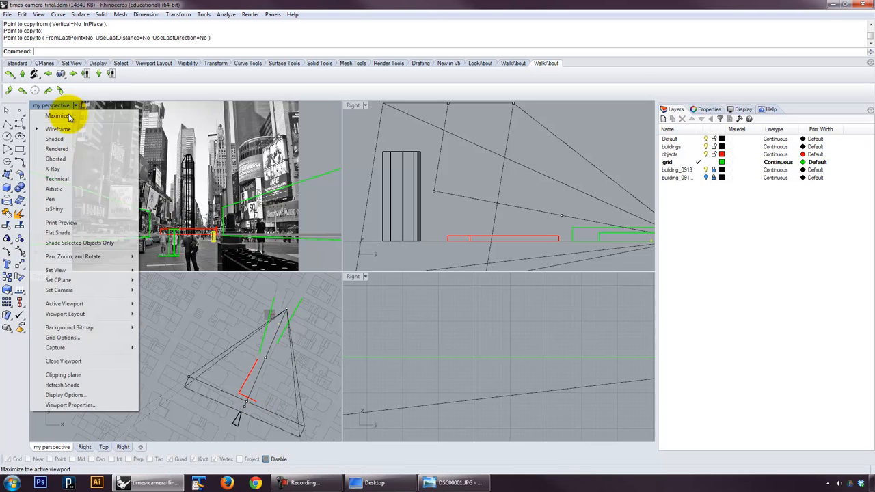
left_click(54, 139)
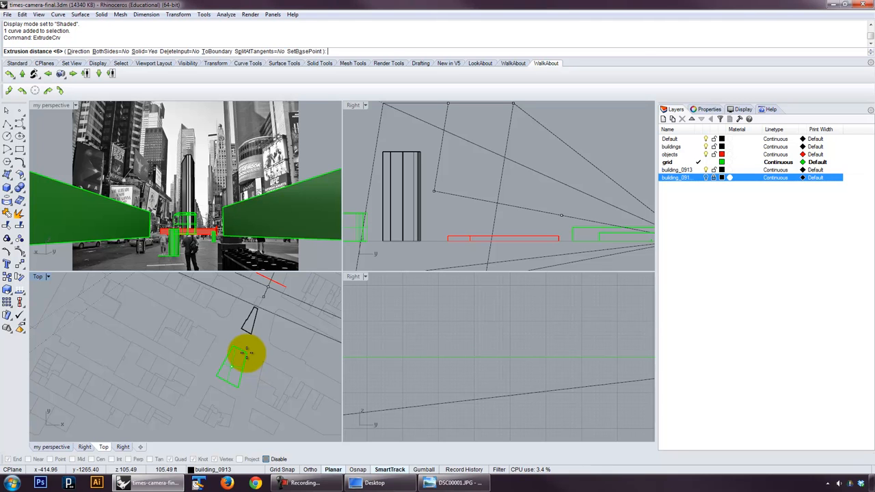
type("6")
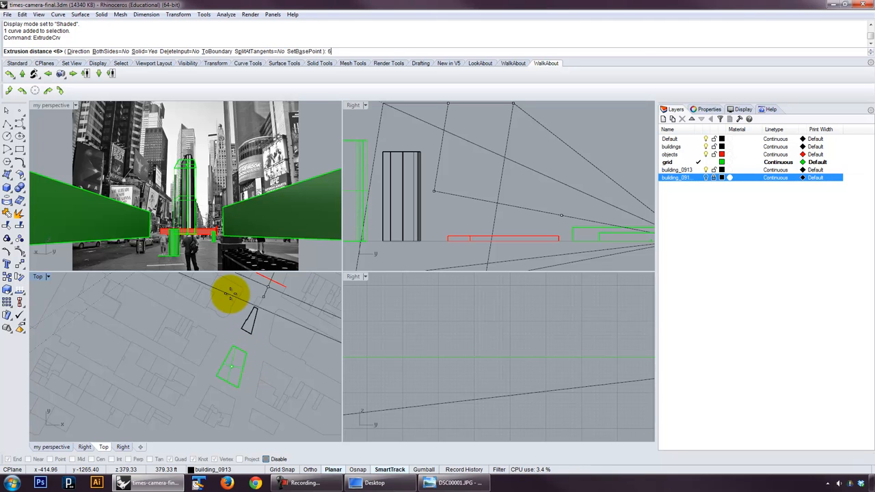
key("Enter")
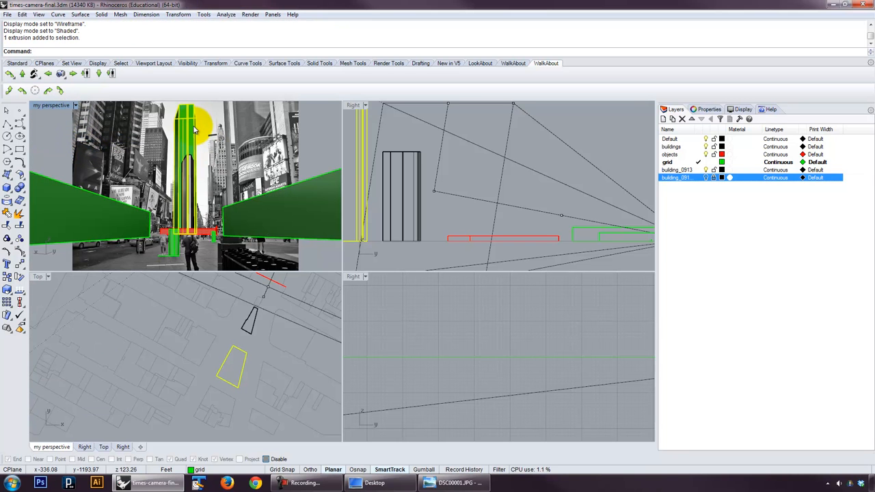
mouse_move(61, 126)
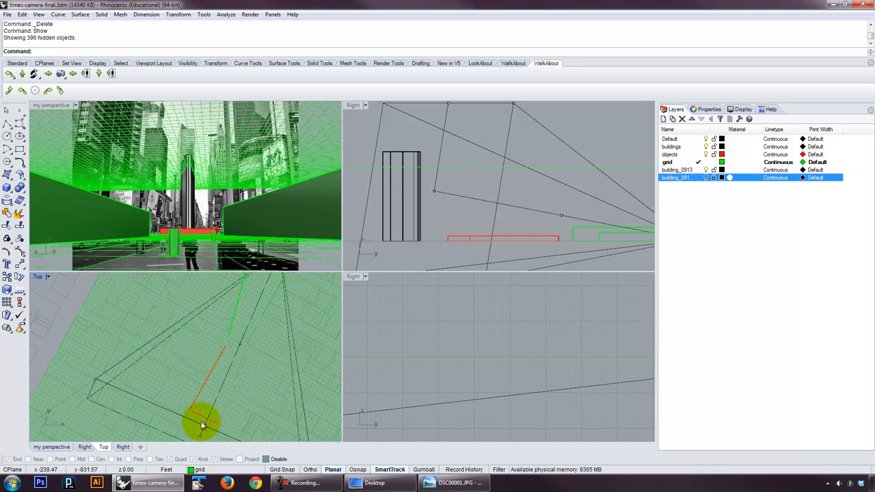
mouse_move(218, 380)
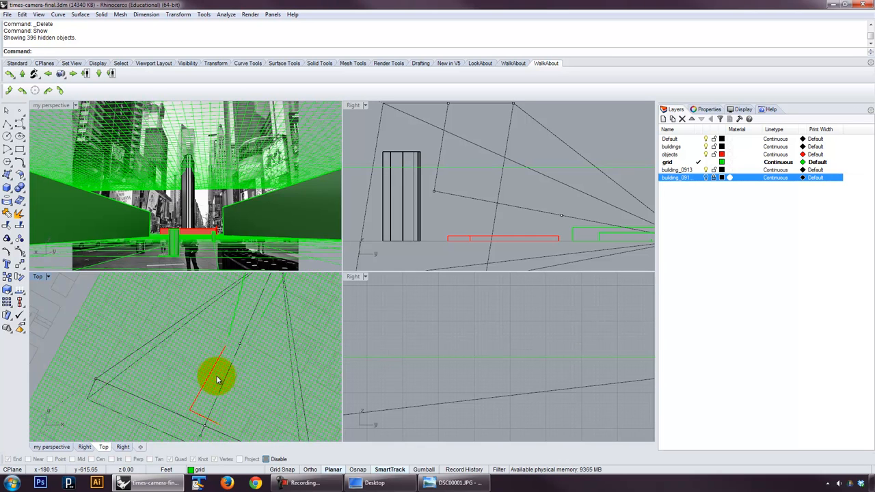
mouse_move(226, 340)
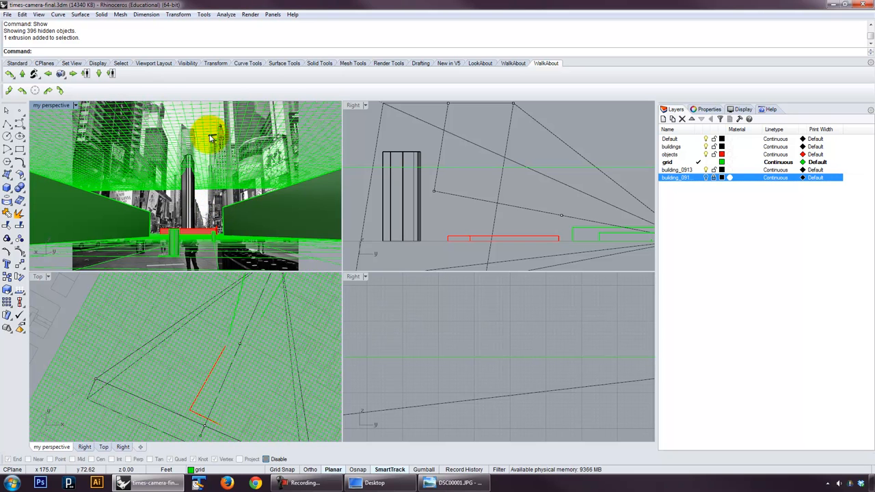
Step: Delete the selected green contour grid curves revealed by Show
key("Delete")
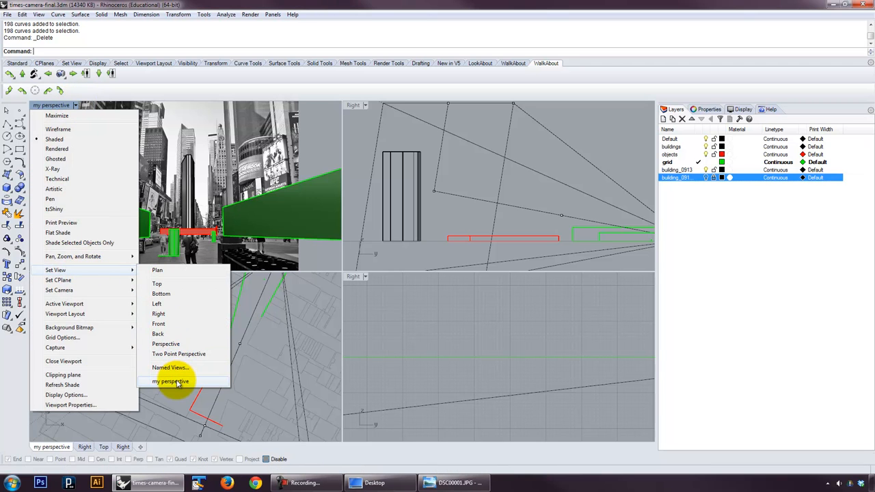
Step: Save the current perspective as the named view 'my perspective'
left_click(169, 368)
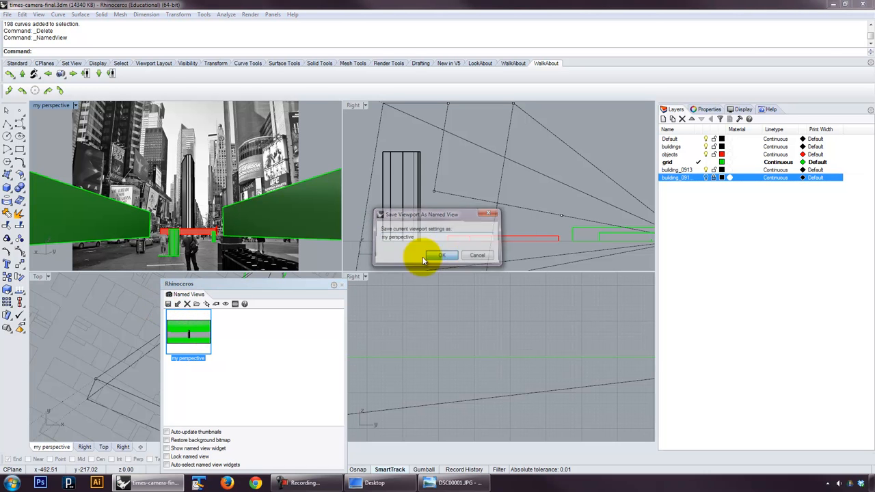
left_click(442, 255)
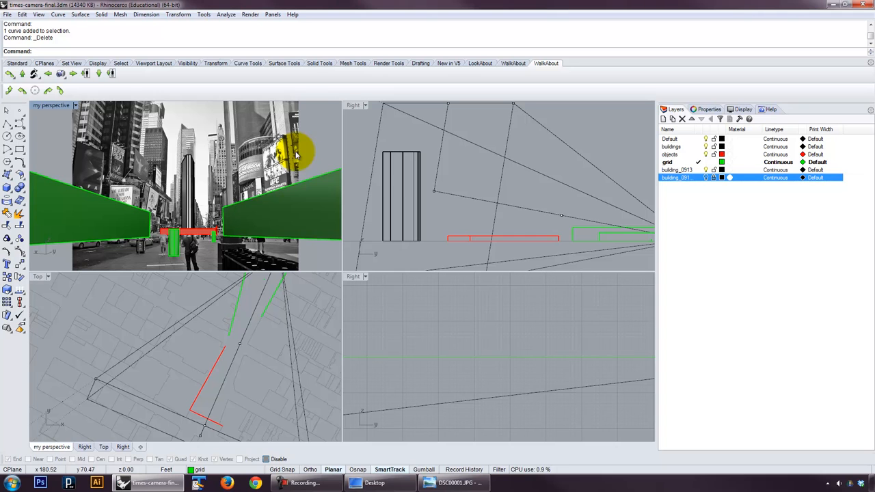
mouse_move(318, 167)
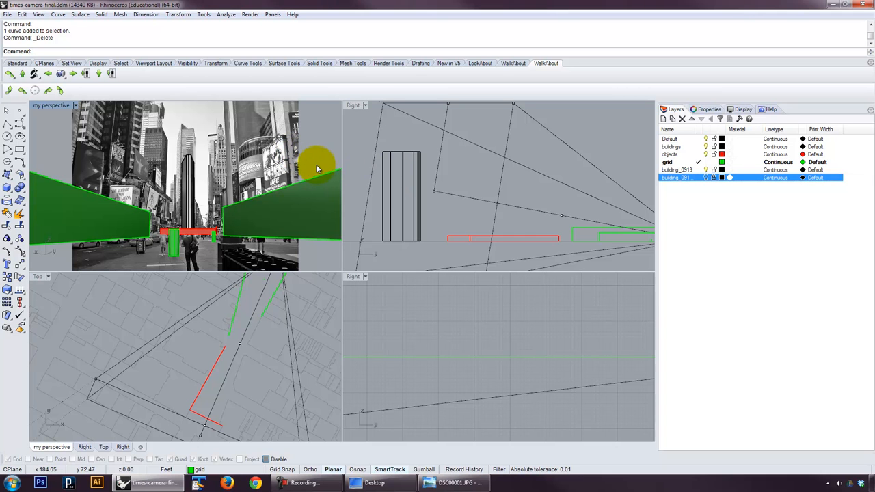